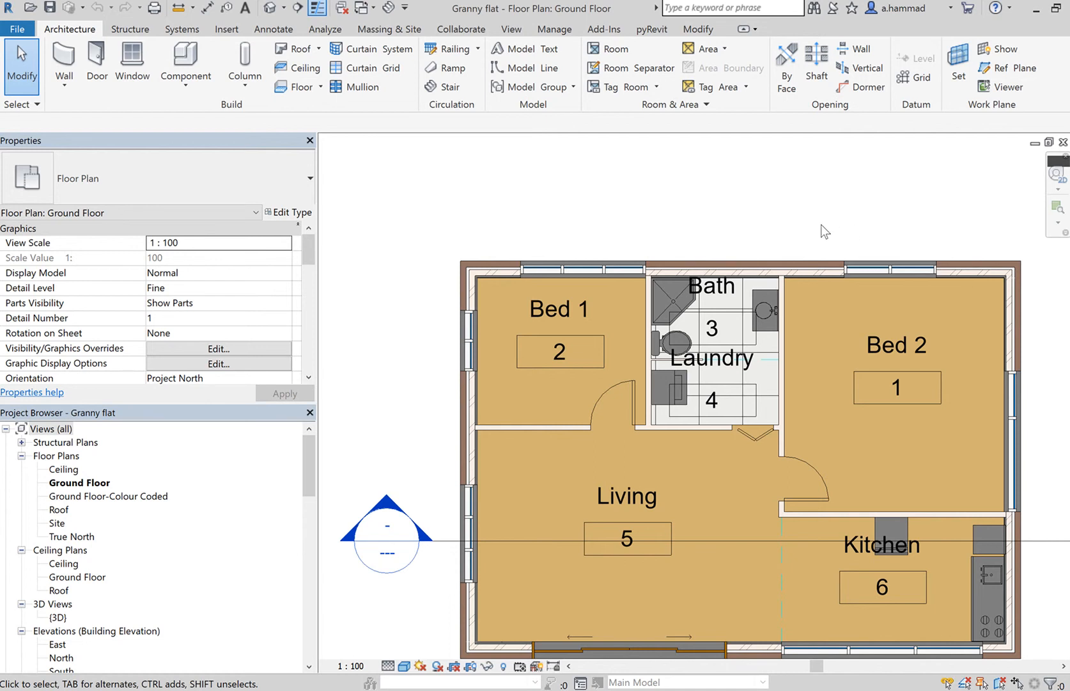
mouse_move(784, 222)
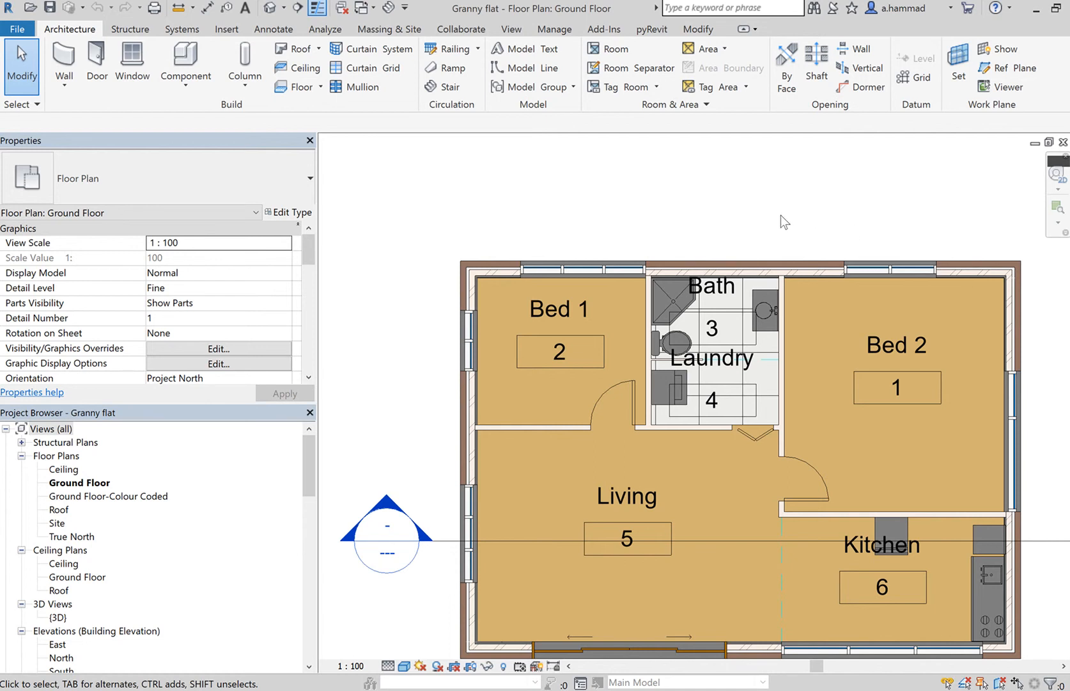
mouse_move(735, 261)
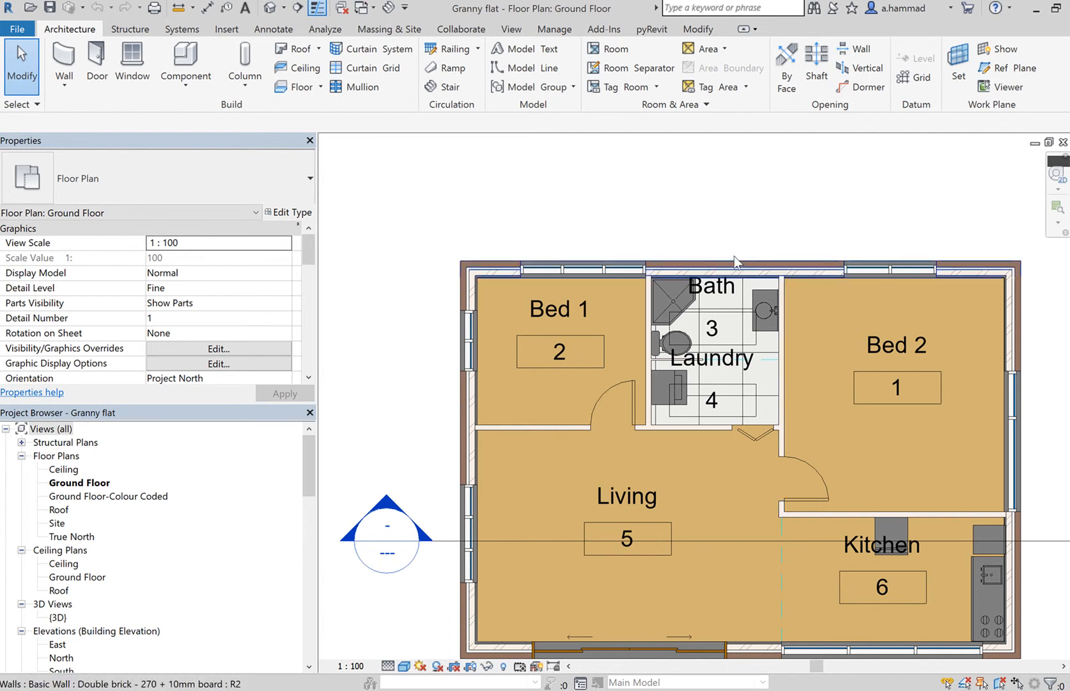
mouse_move(680, 387)
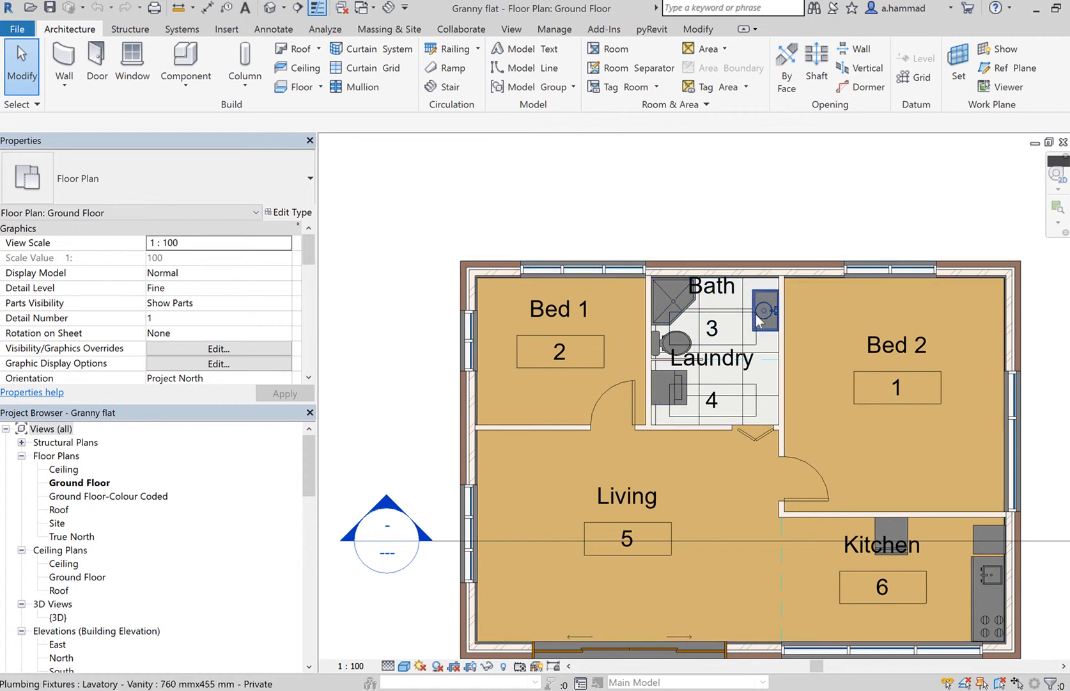
mouse_move(708, 324)
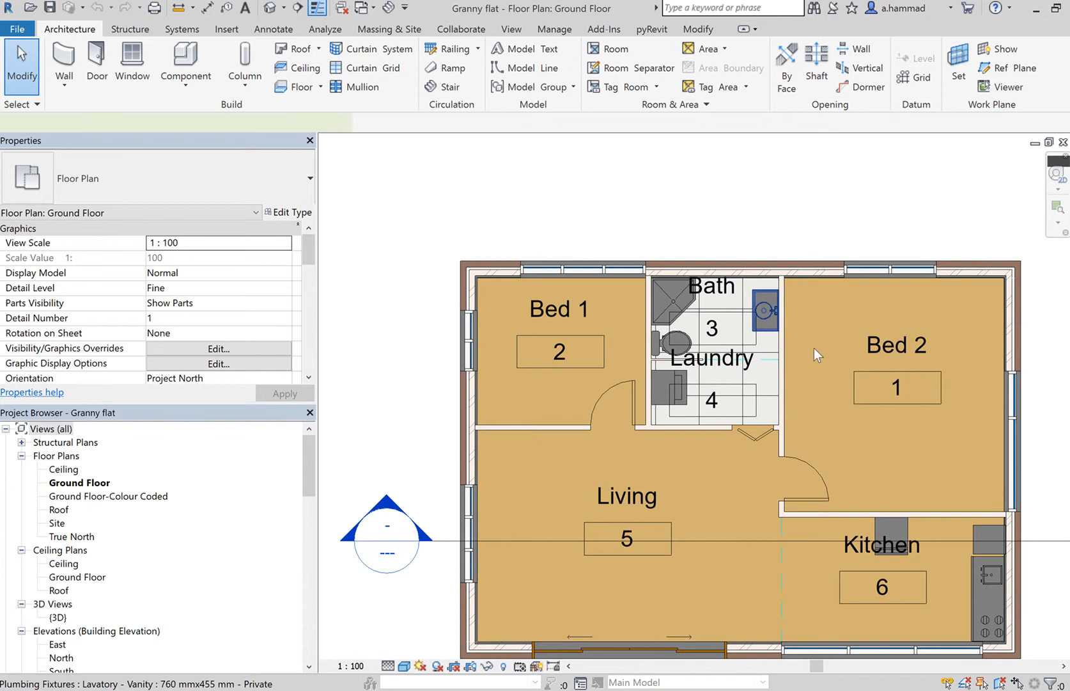
Step: Start Place a Component so the 660×610 mm dishwasher family is ready to position
left_click(764, 310)
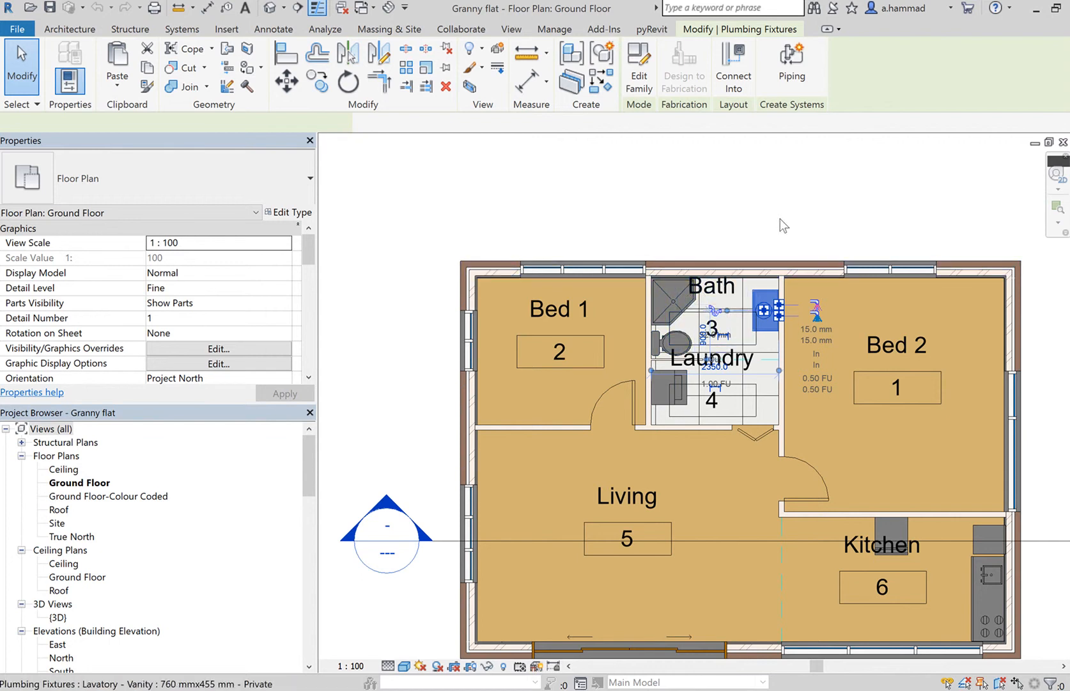
left_click(69, 28)
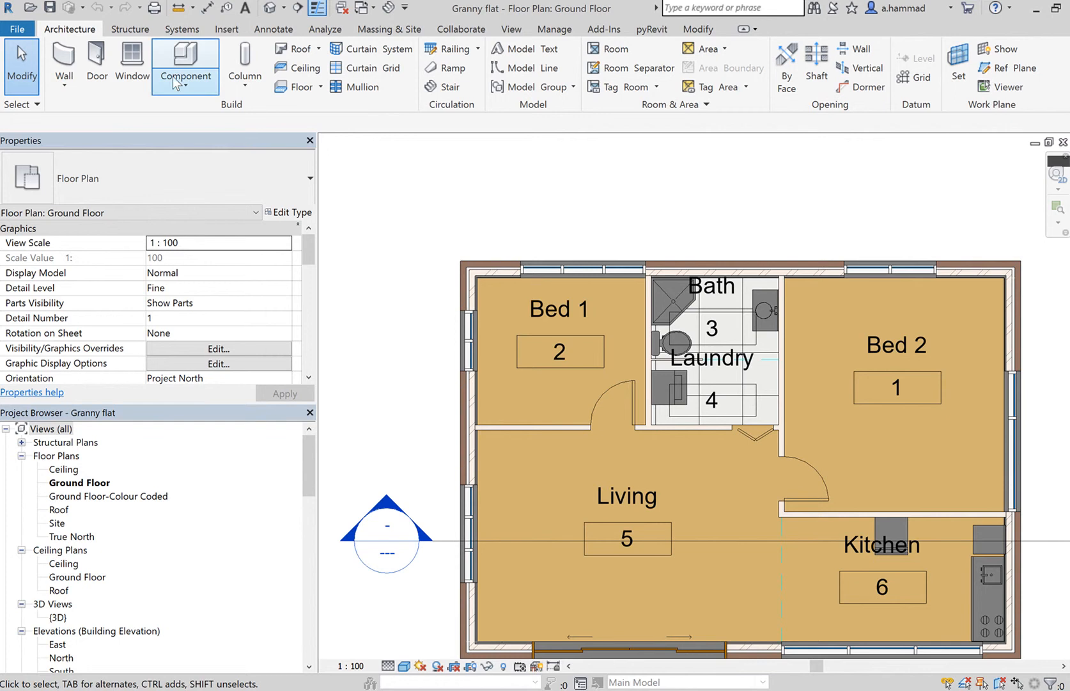
left_click(185, 83)
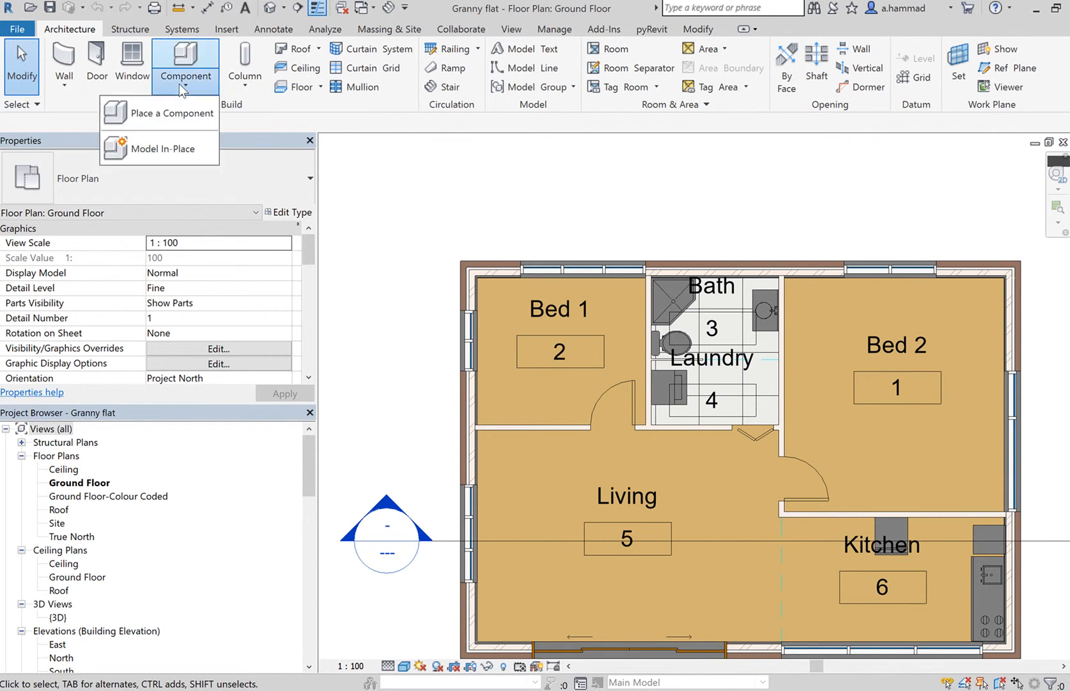
mouse_move(174, 130)
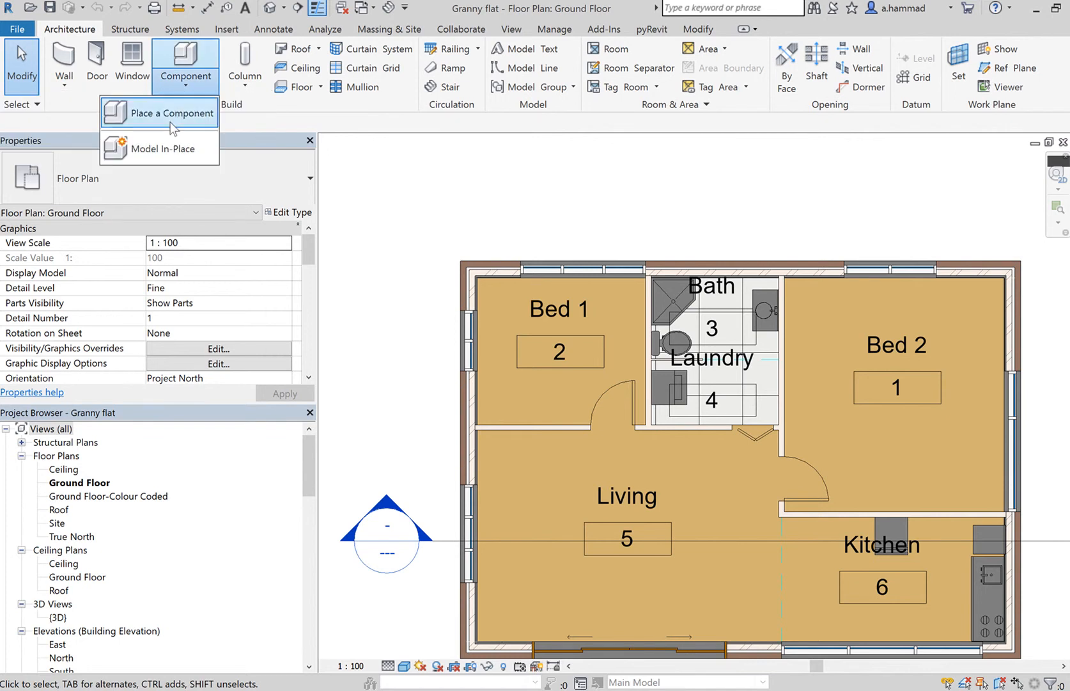
left_click(174, 112)
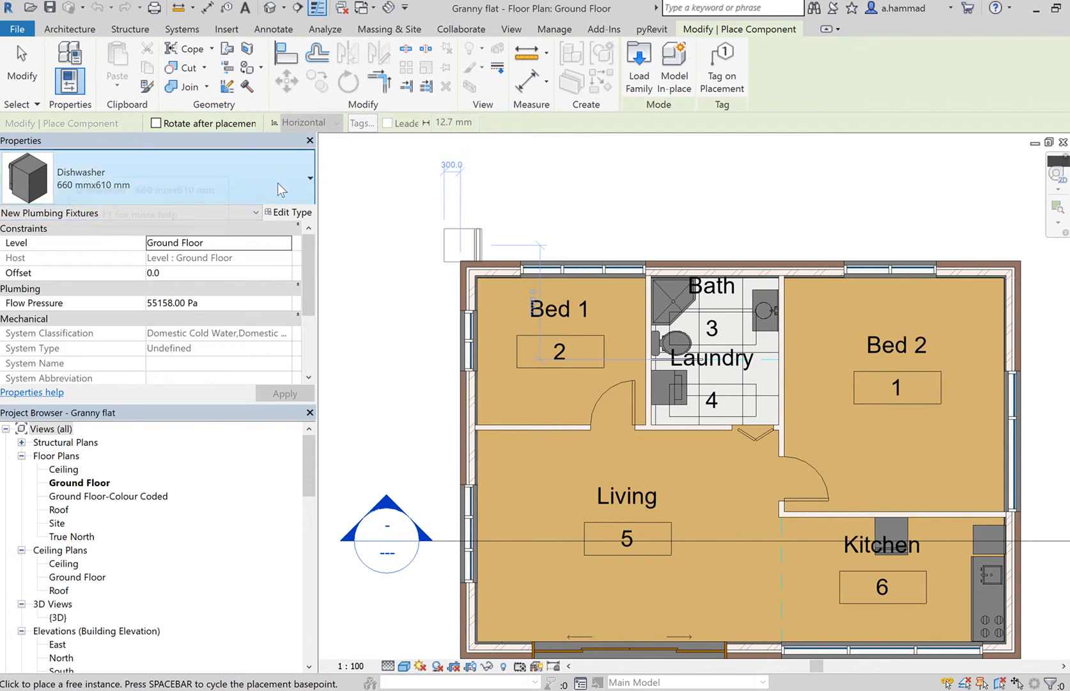
left_click(308, 178)
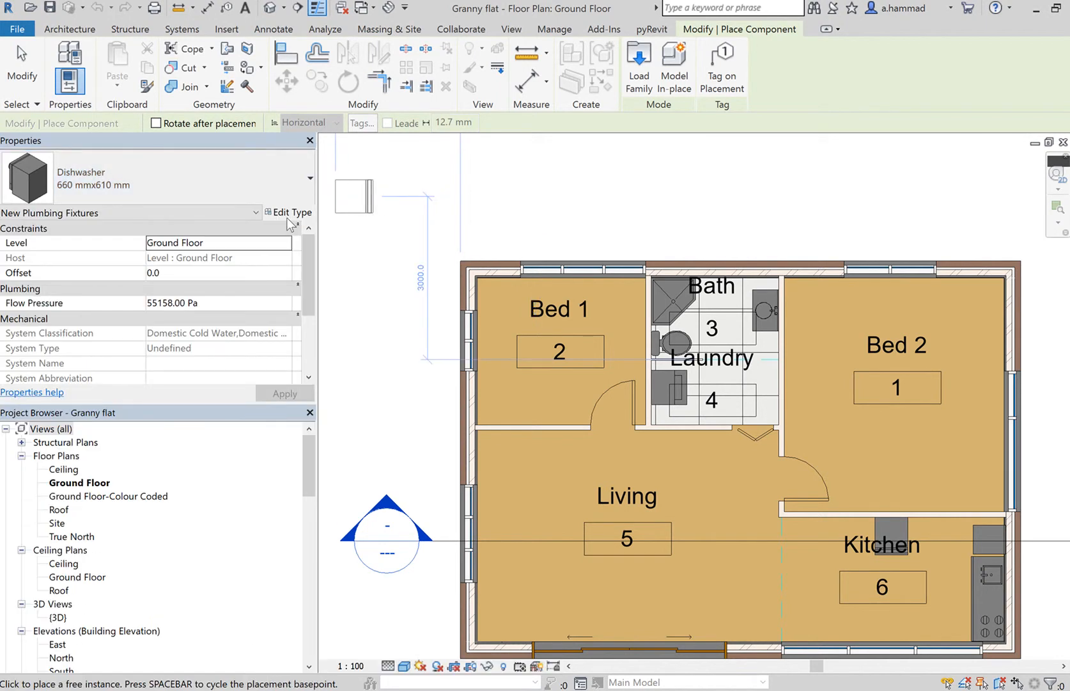
mouse_move(478, 236)
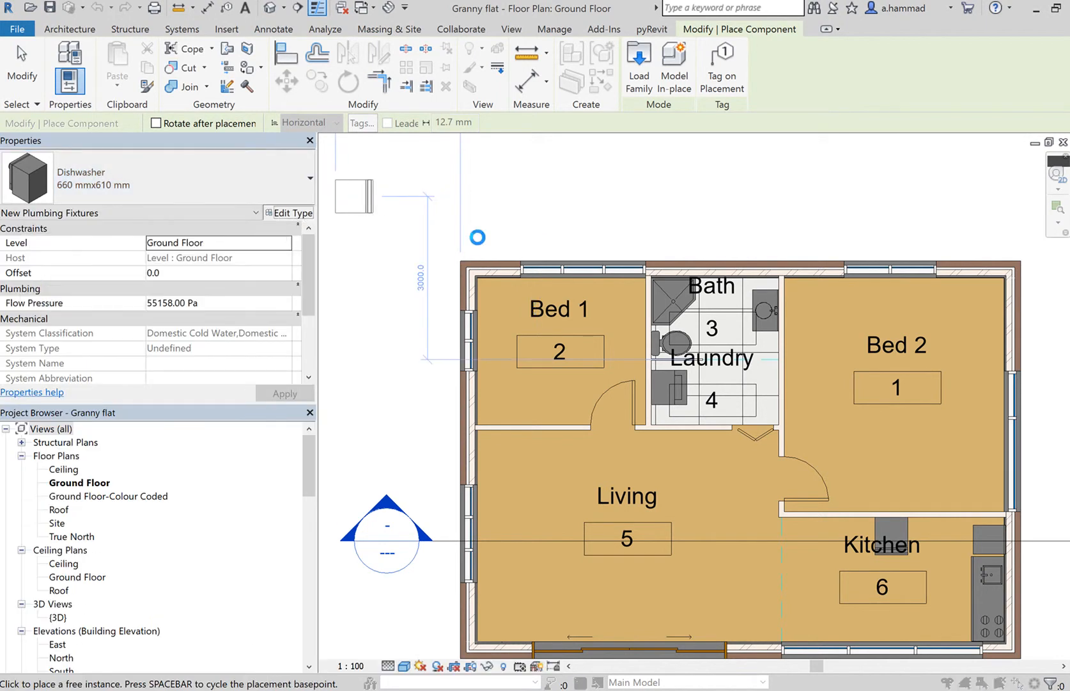
Step: From Type Properties, browse the Architectural > Fixtures library and preview the bathtub families
left_click(293, 212)
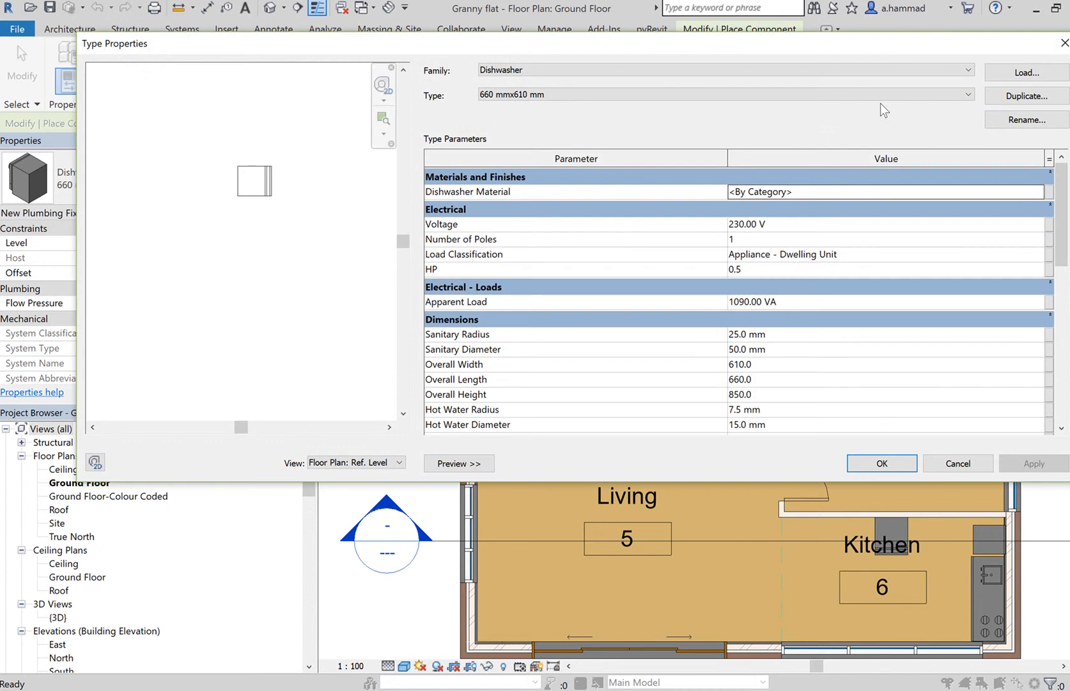
left_click(1025, 72)
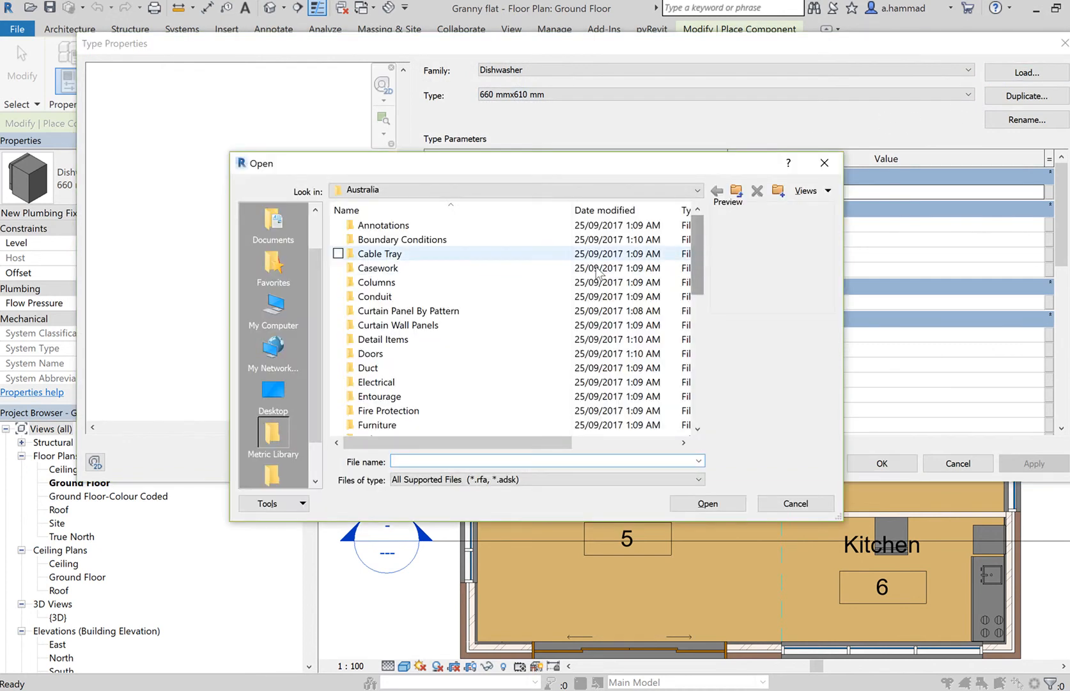
scroll("down", 3)
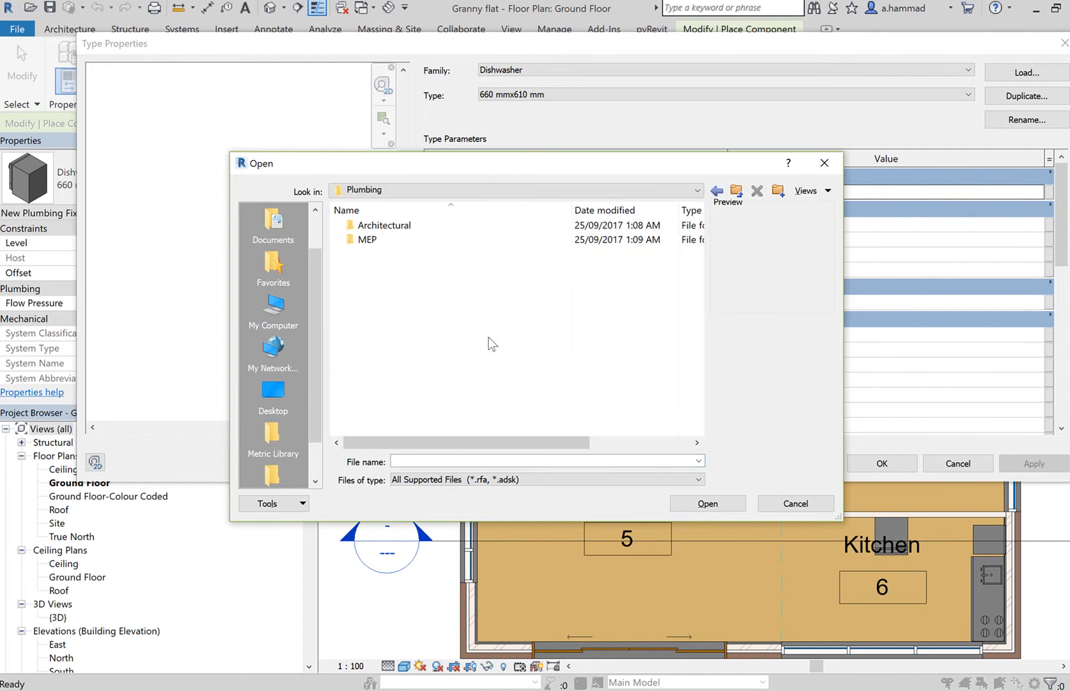
double_click(385, 224)
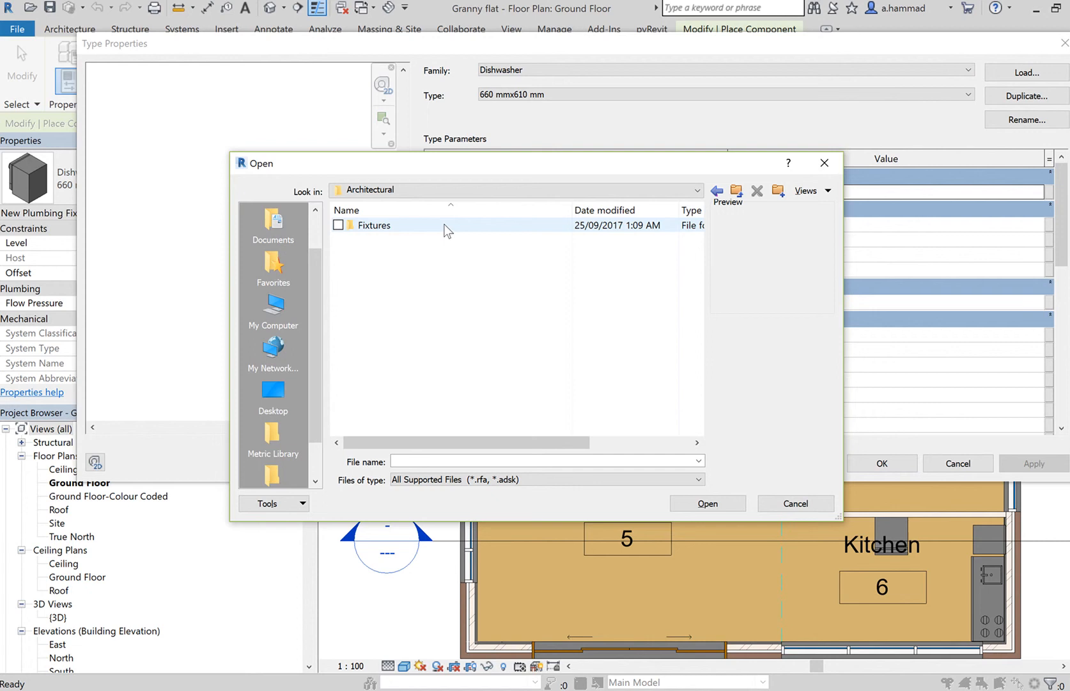
double_click(373, 224)
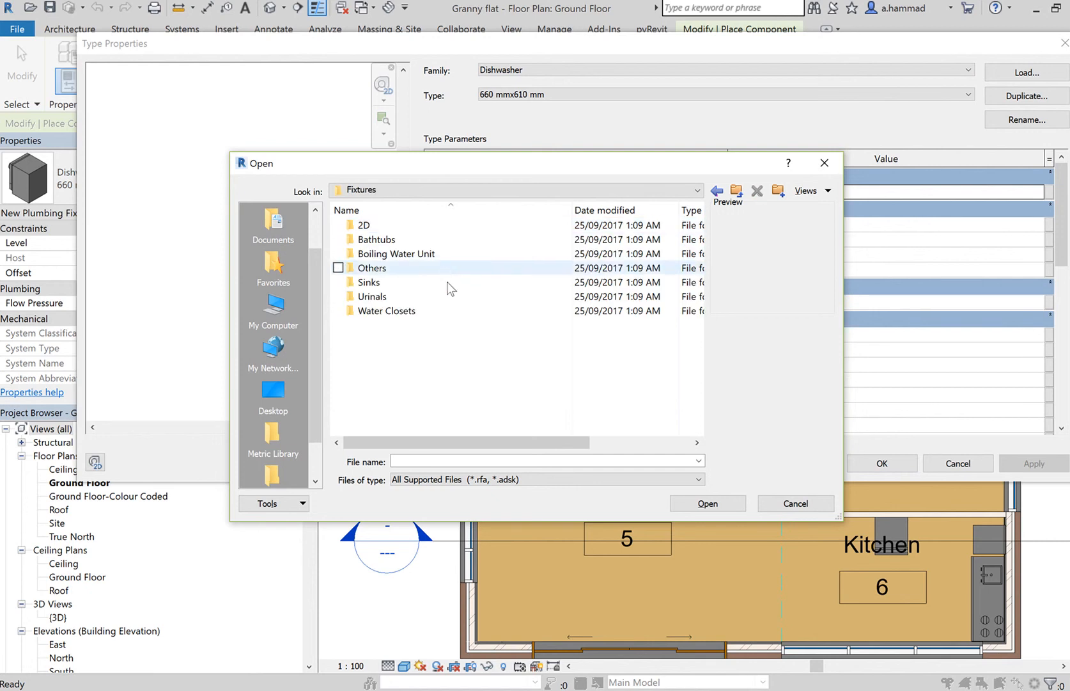
double_click(376, 239)
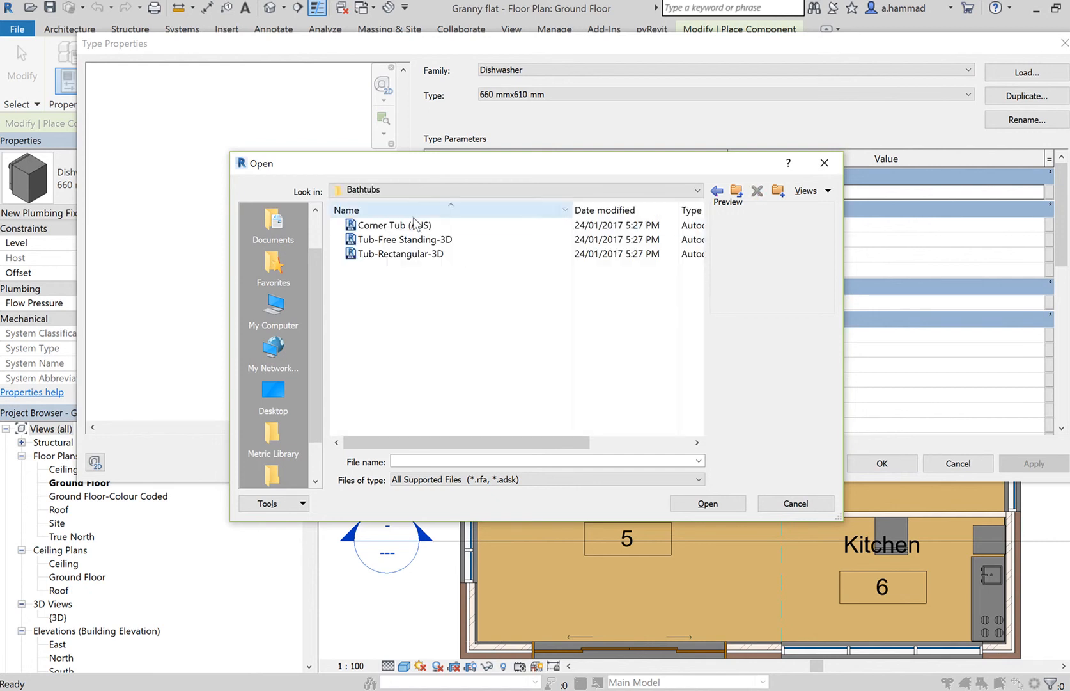
left_click(404, 239)
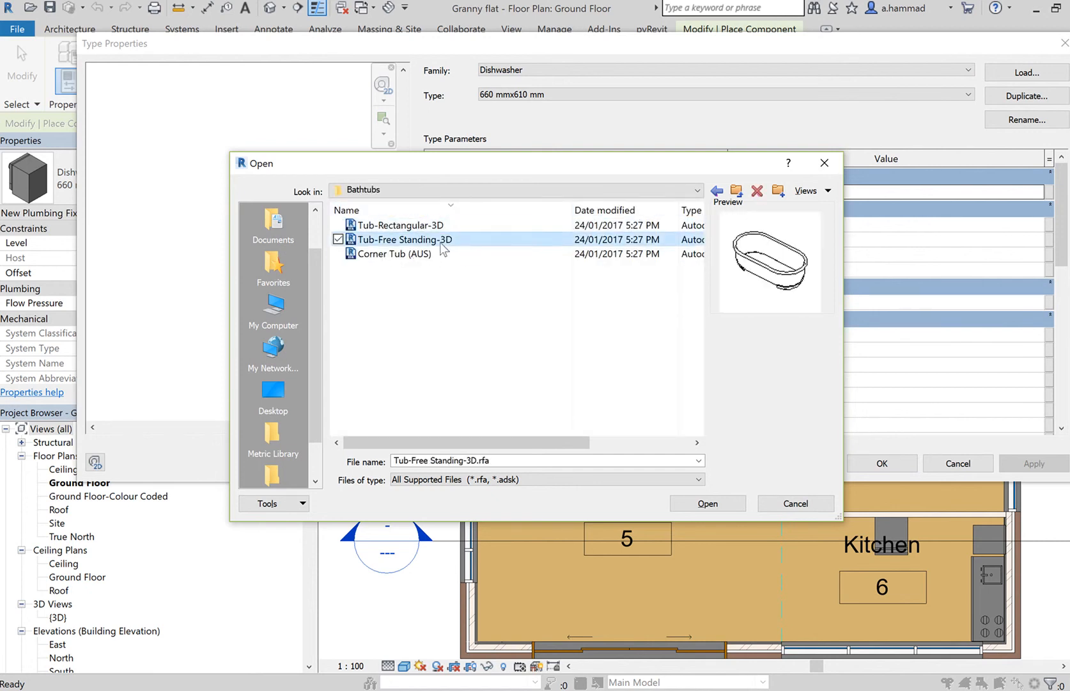
left_click(399, 224)
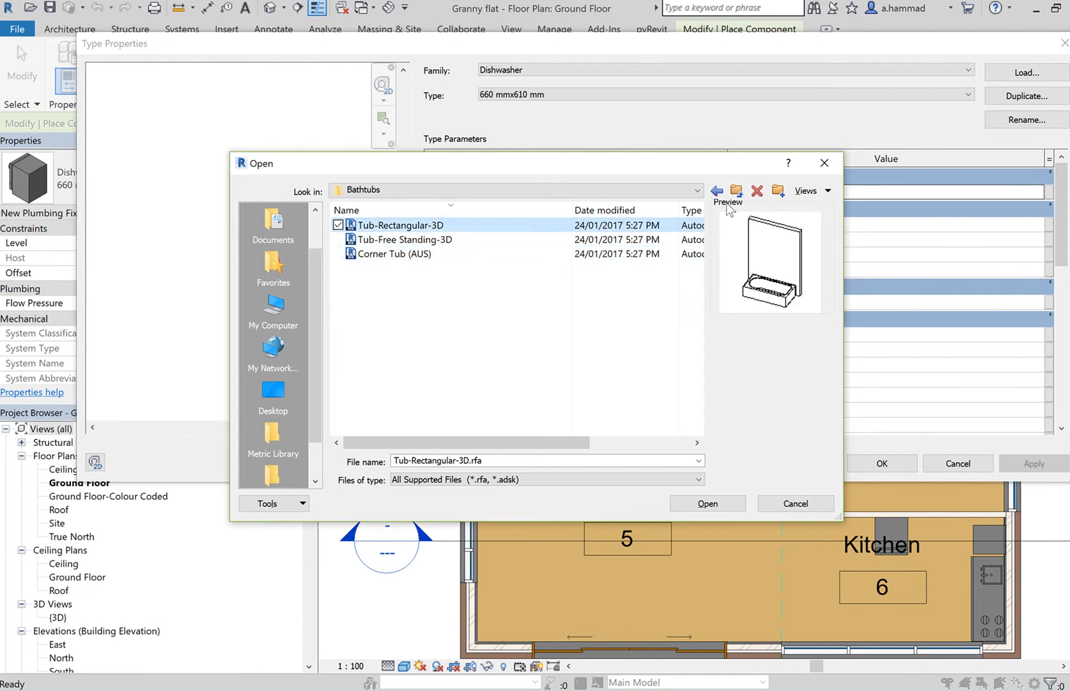
left_click(717, 191)
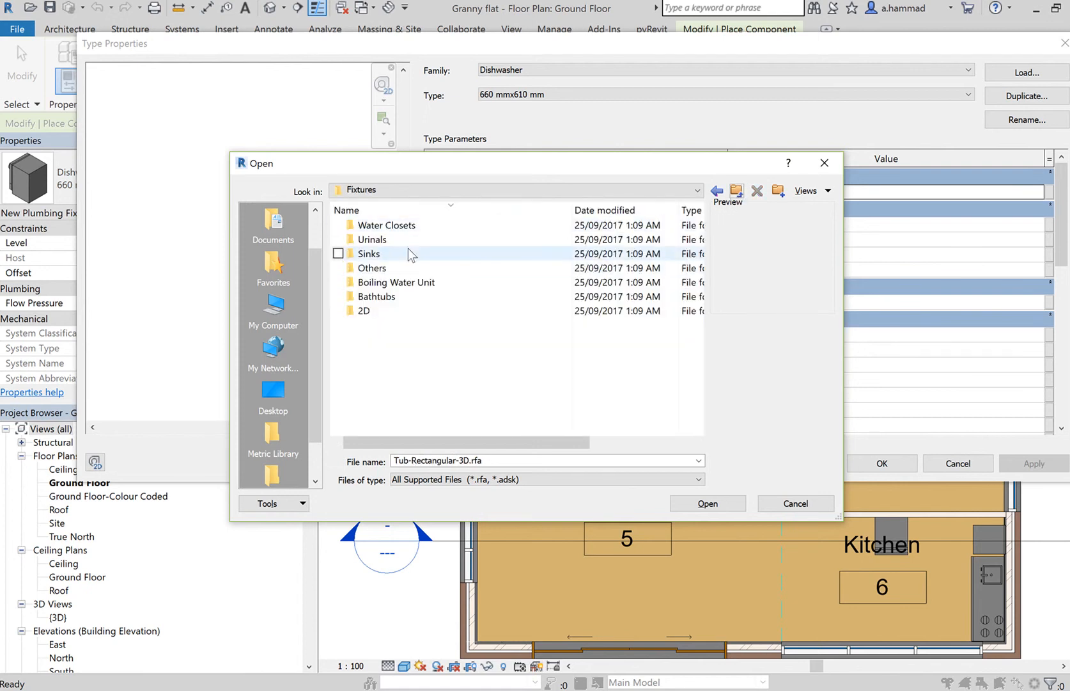
Step: Preview the sink and water closet families in the Sinks and Others folders
double_click(368, 253)
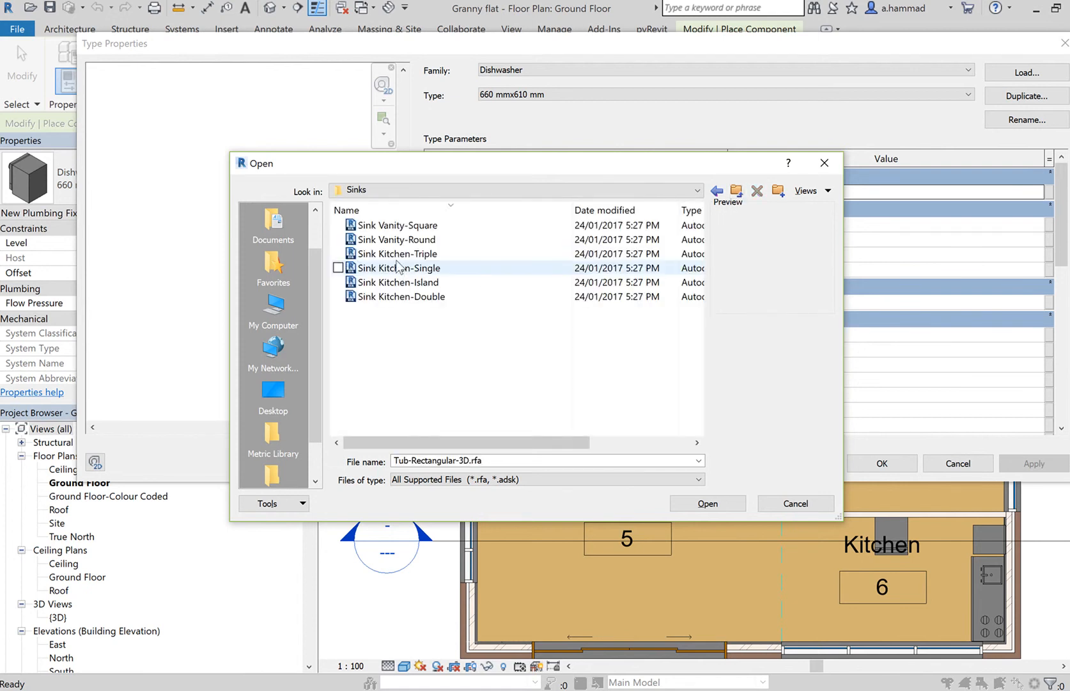
left_click(396, 239)
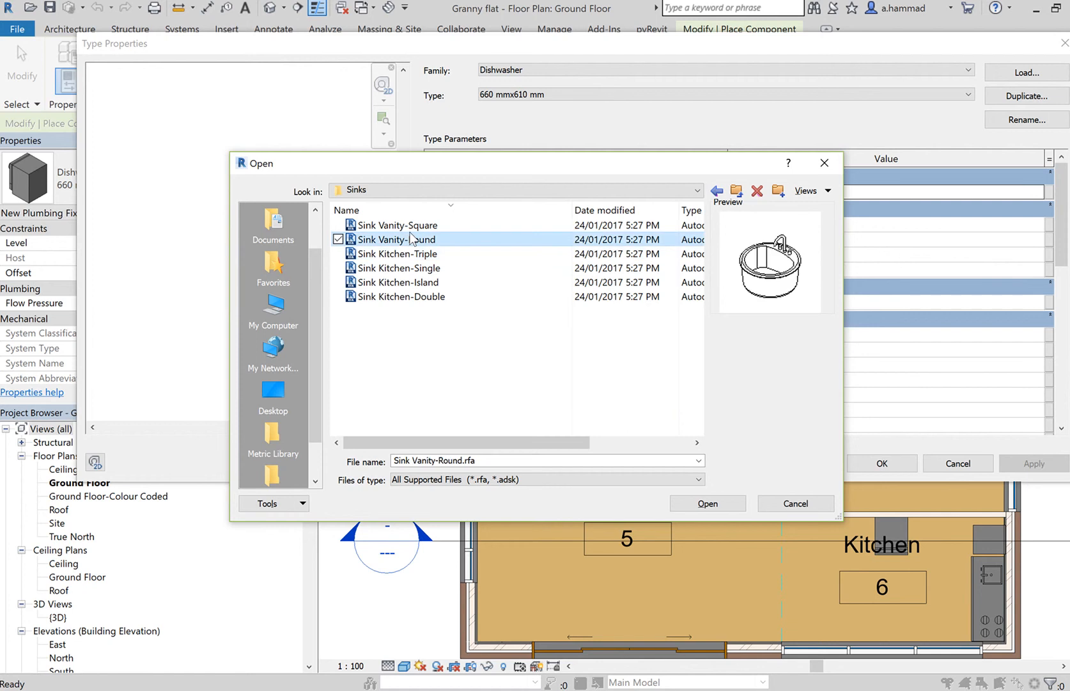
left_click(401, 295)
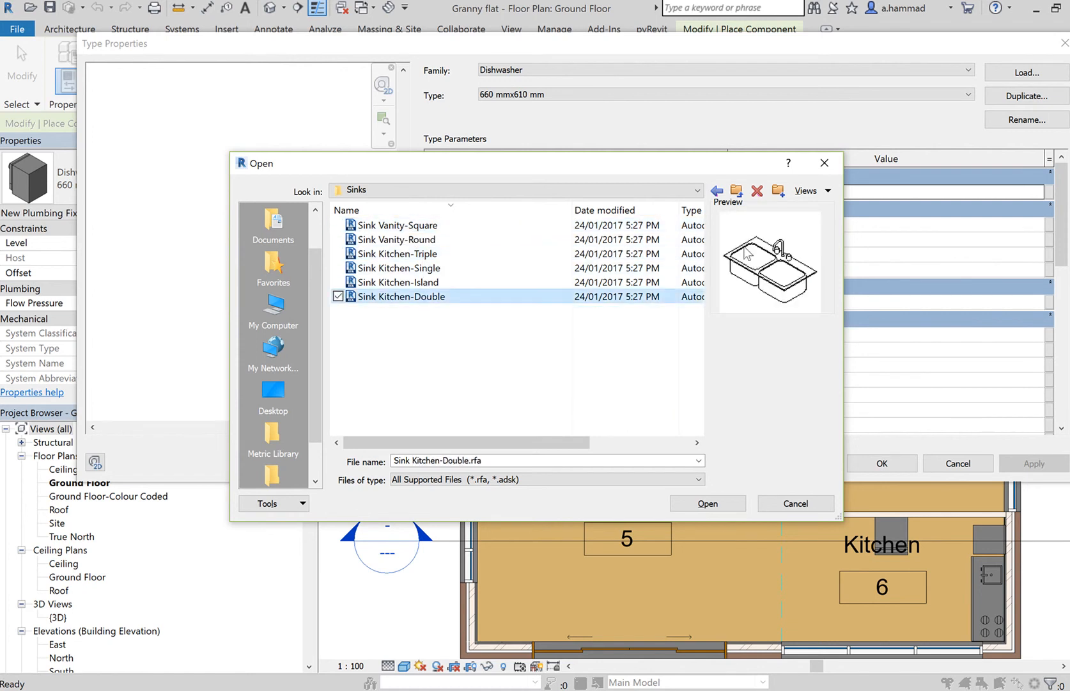
left_click(717, 191)
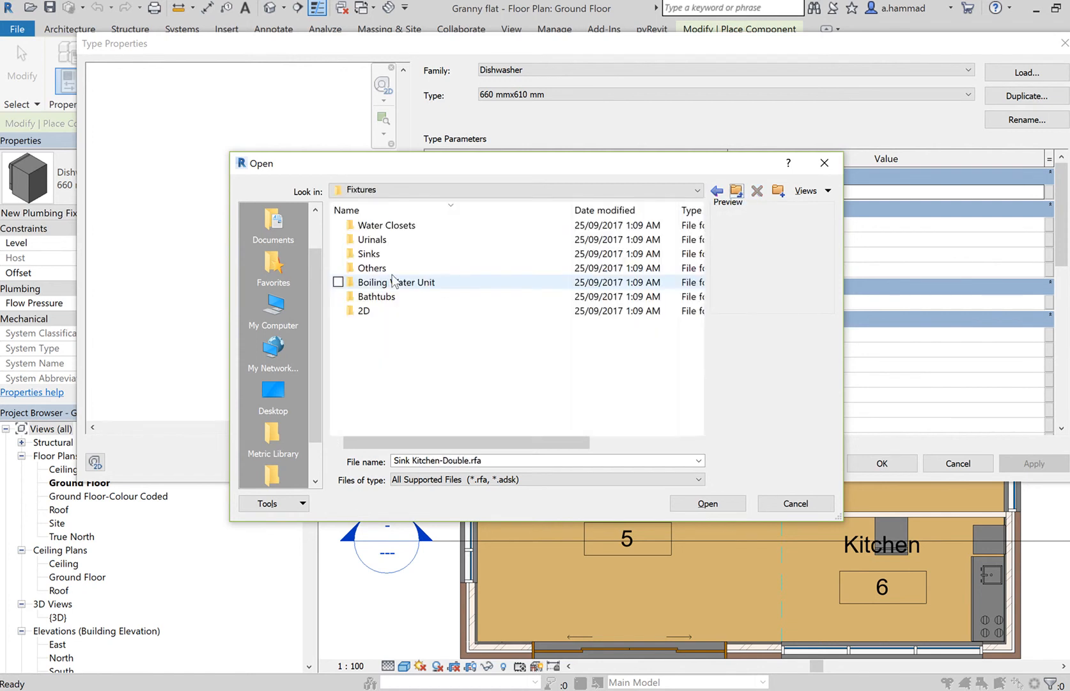
mouse_move(434, 287)
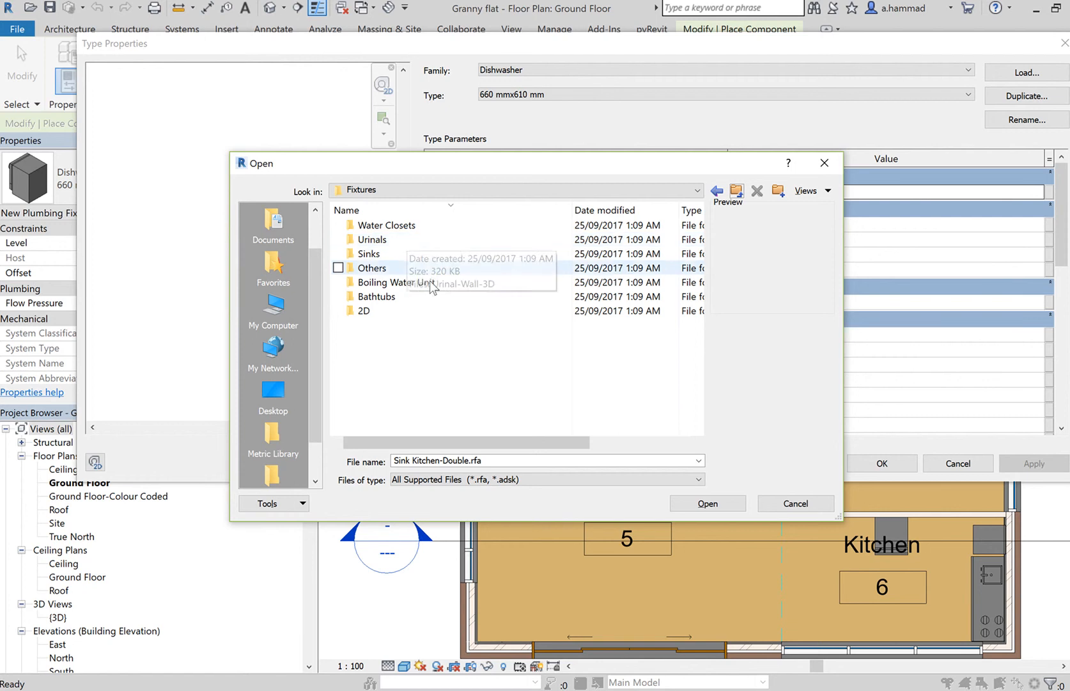
left_click(372, 267)
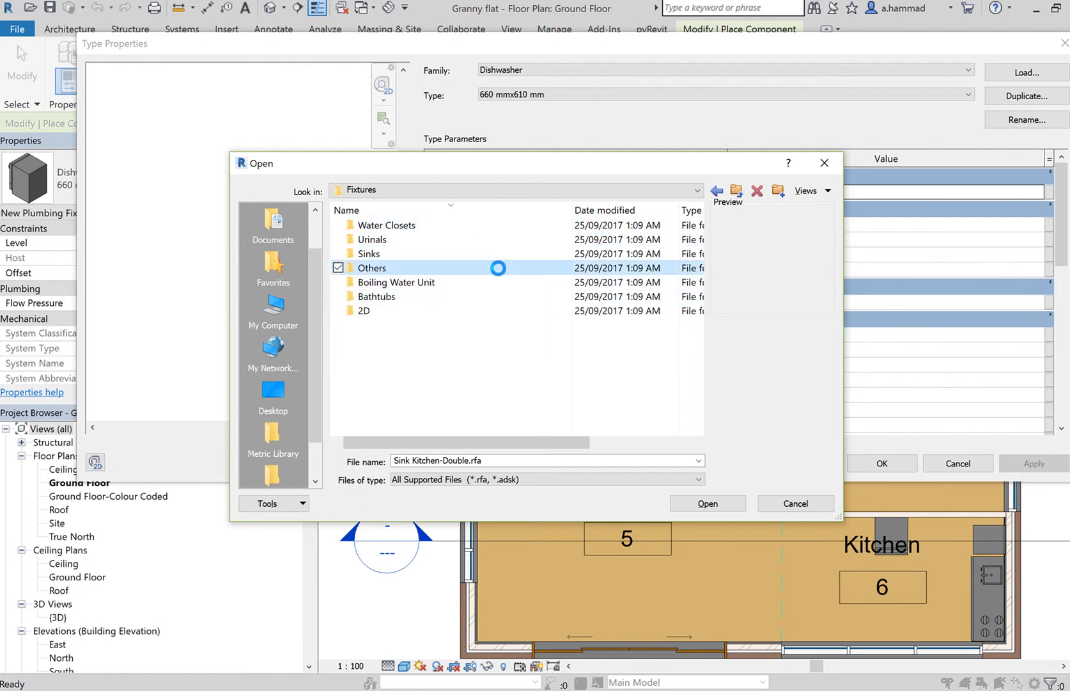
double_click(371, 267)
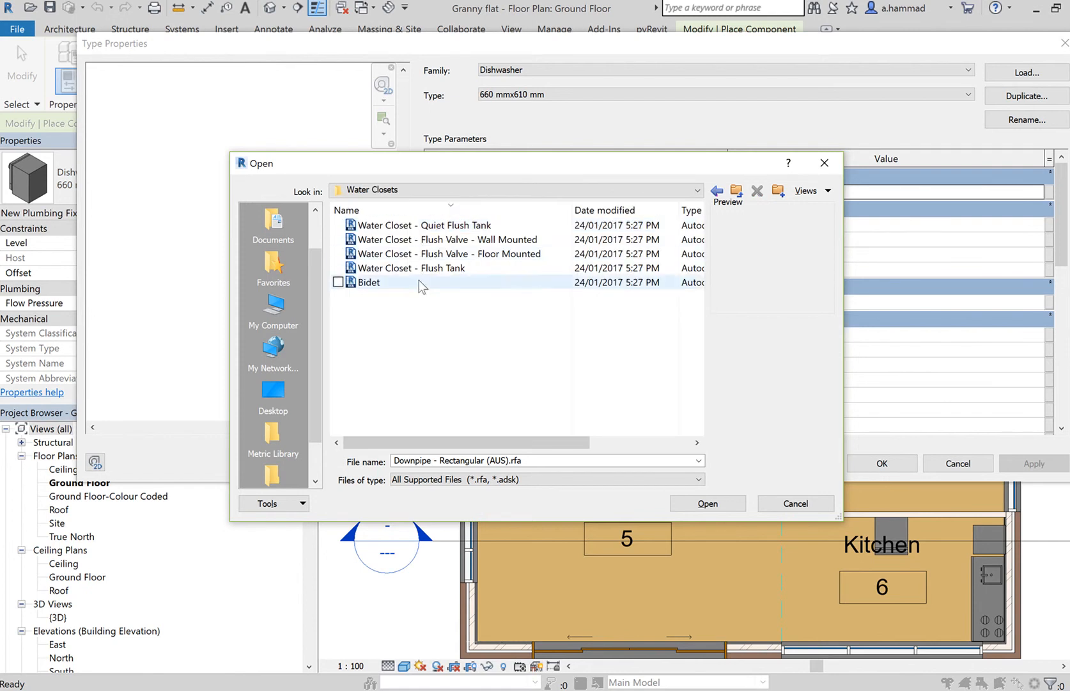
left_click(448, 254)
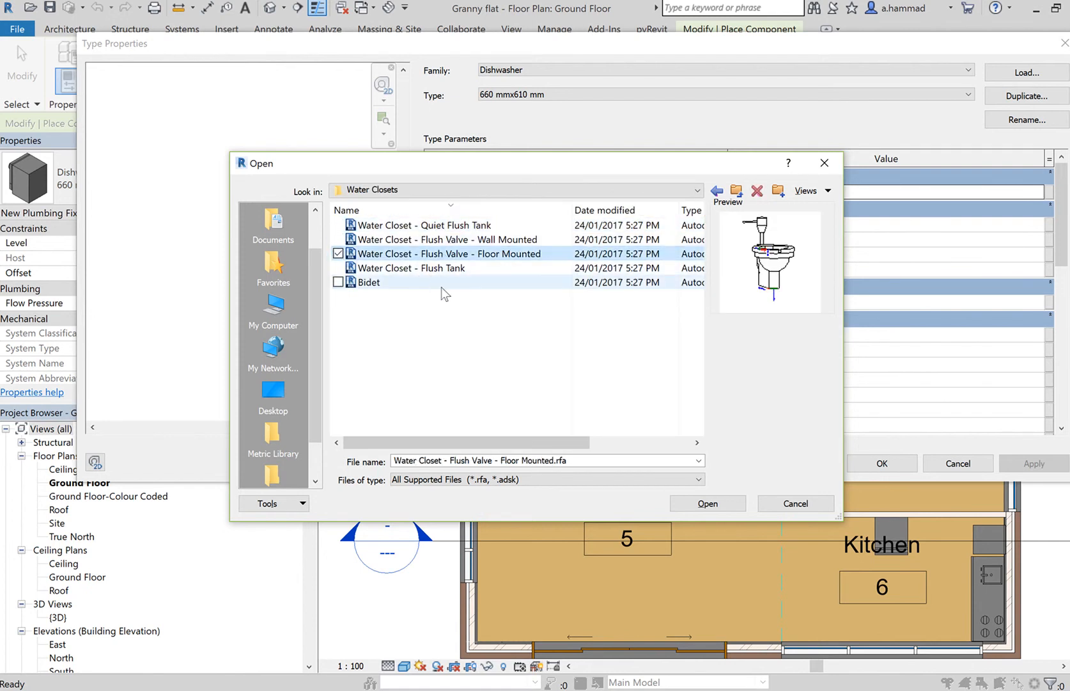
left_click(412, 267)
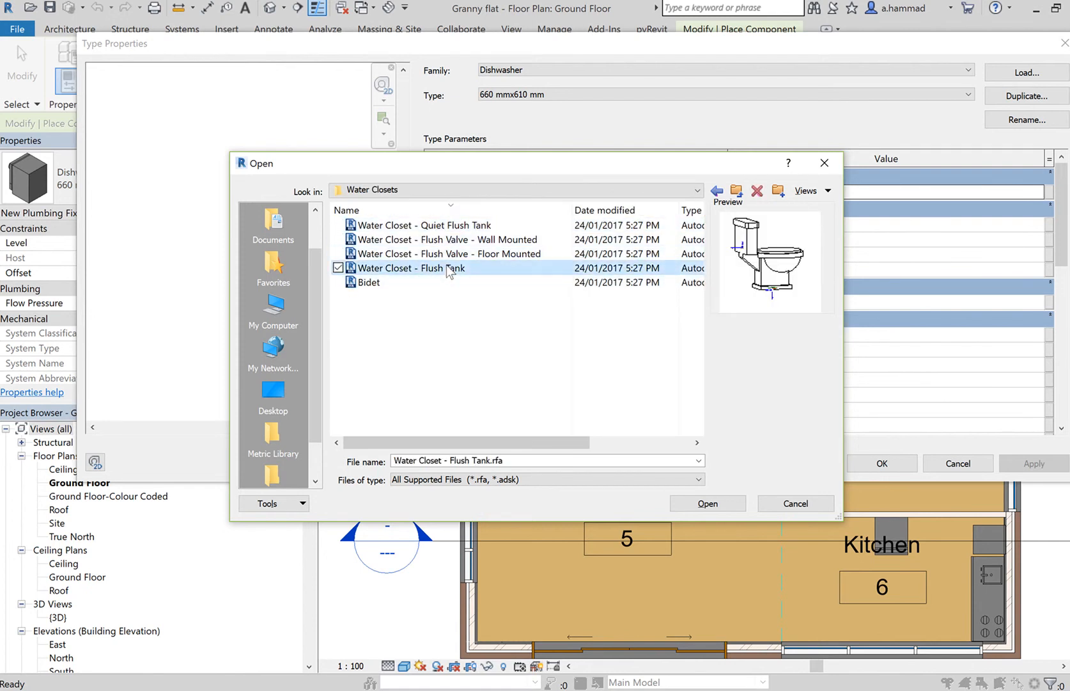
left_click(448, 253)
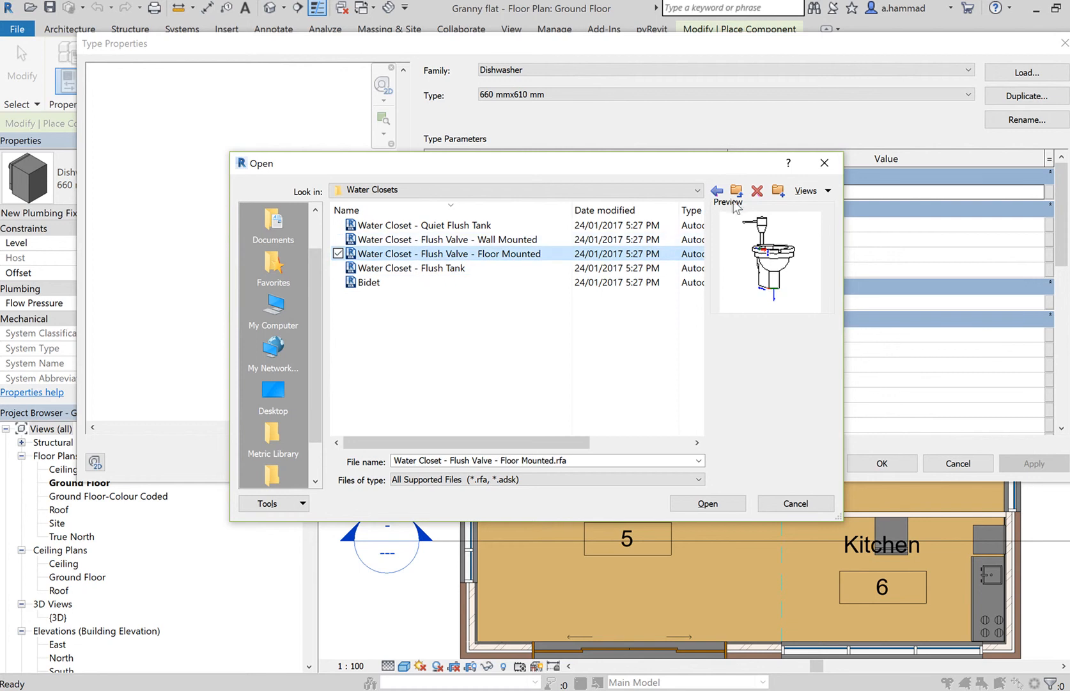
left_click(716, 191)
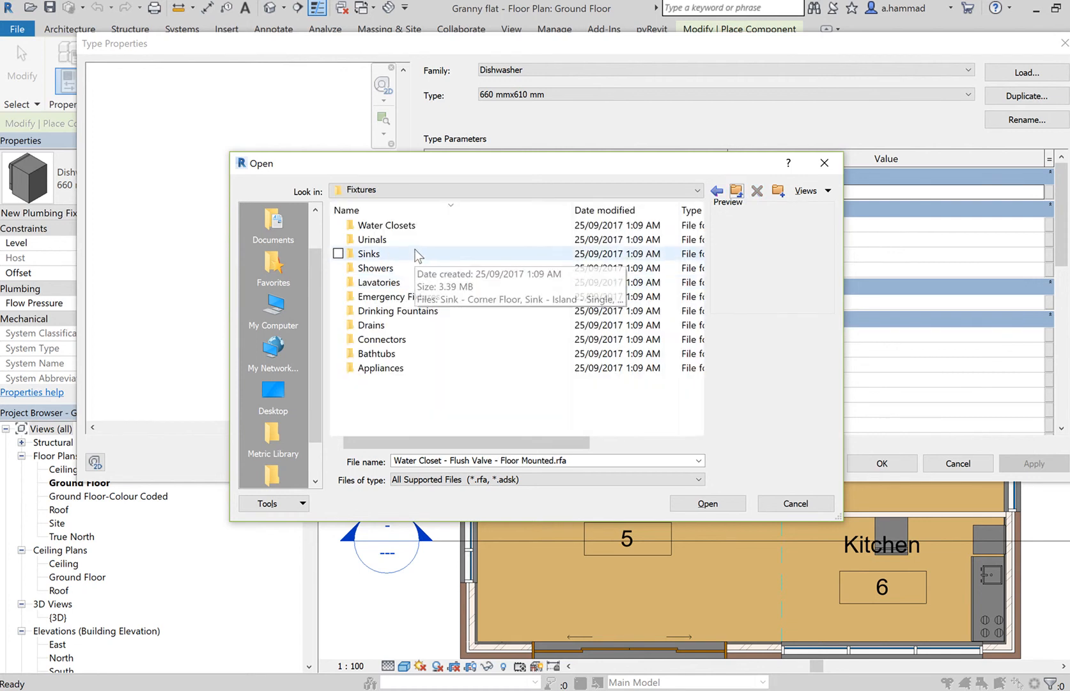
Step: Load the Shower Stall - Rectangular 865×815 mm family and confirm its type
double_click(374, 267)
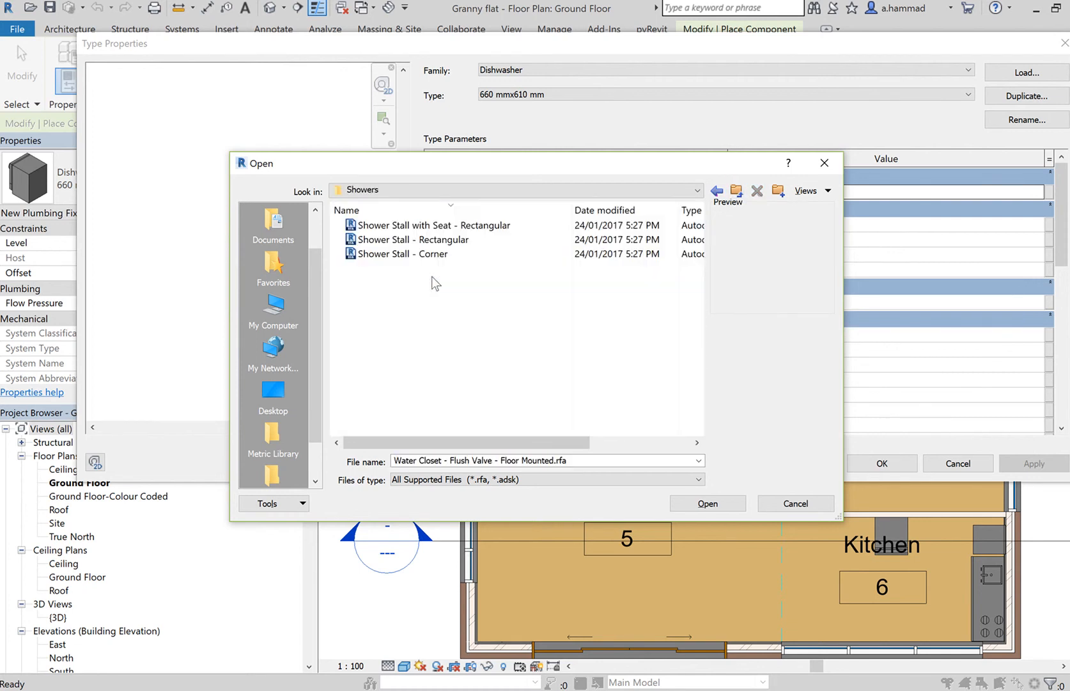
left_click(413, 239)
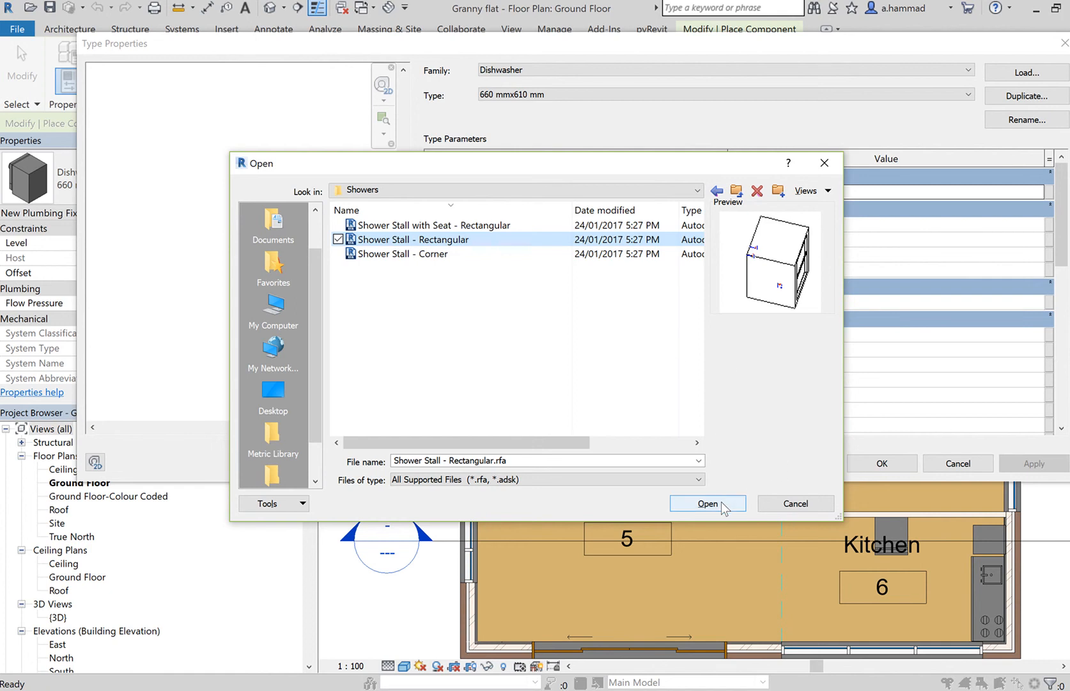
left_click(709, 503)
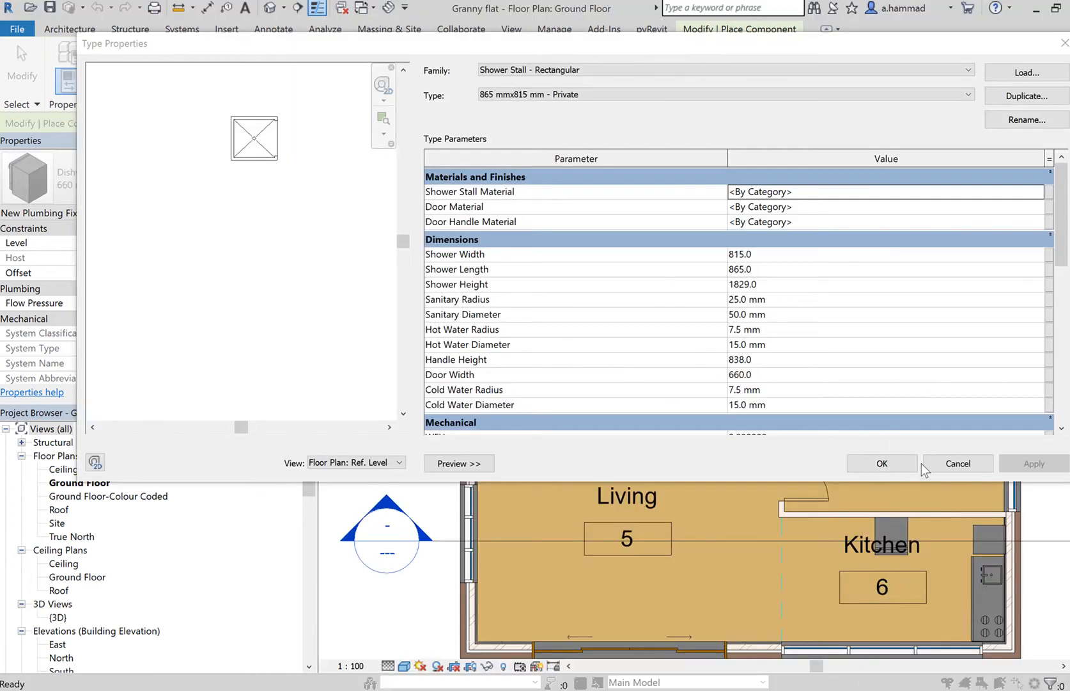
left_click(883, 462)
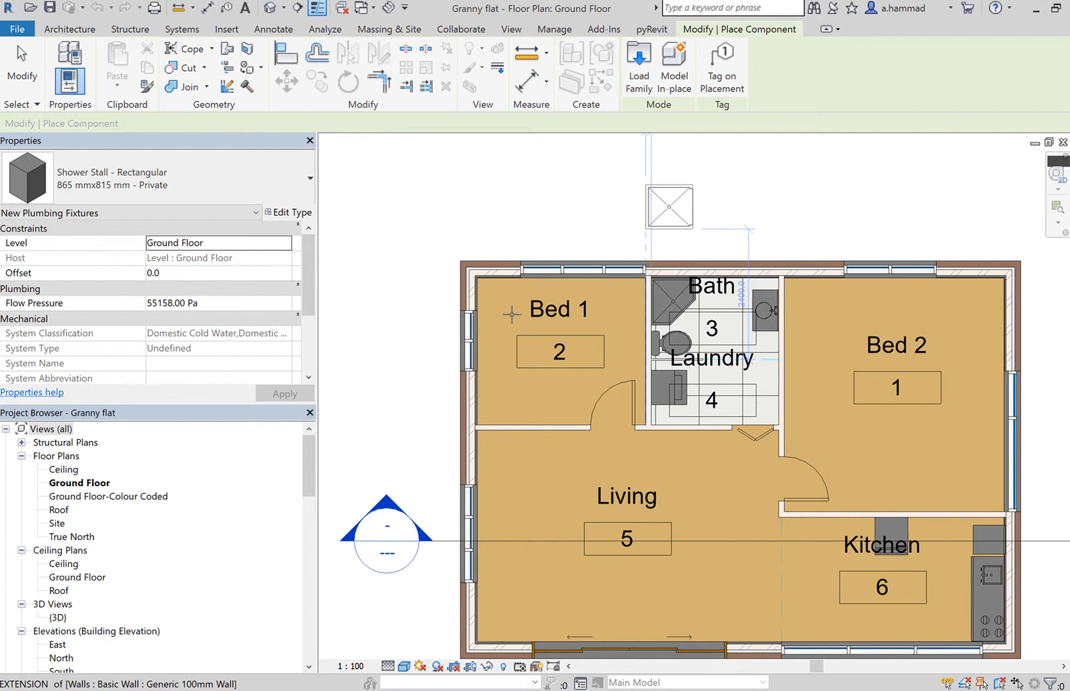
Step: Place the rectangular shower stall in the Bath/Laundry corner and select it
left_click(555, 395)
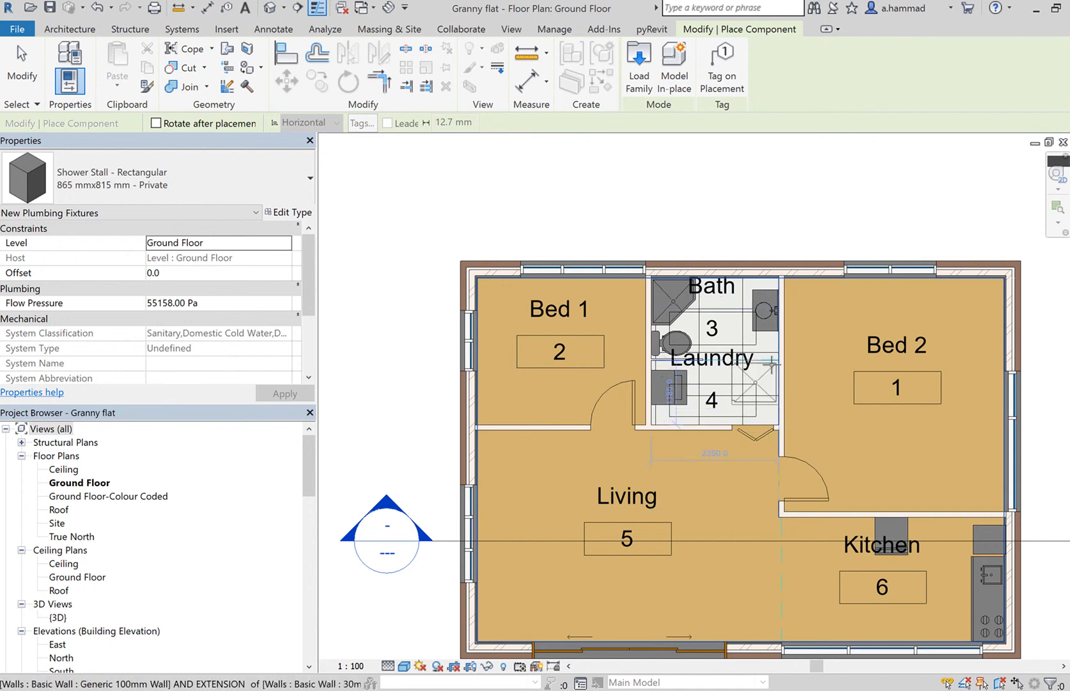
mouse_move(810, 426)
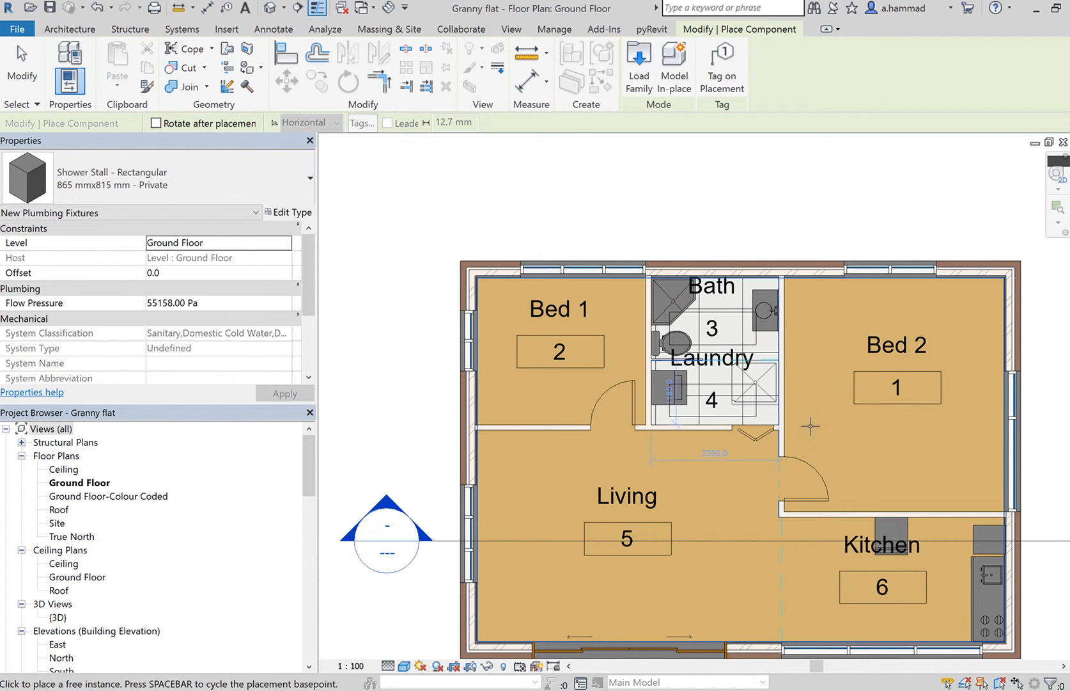
mouse_move(790, 401)
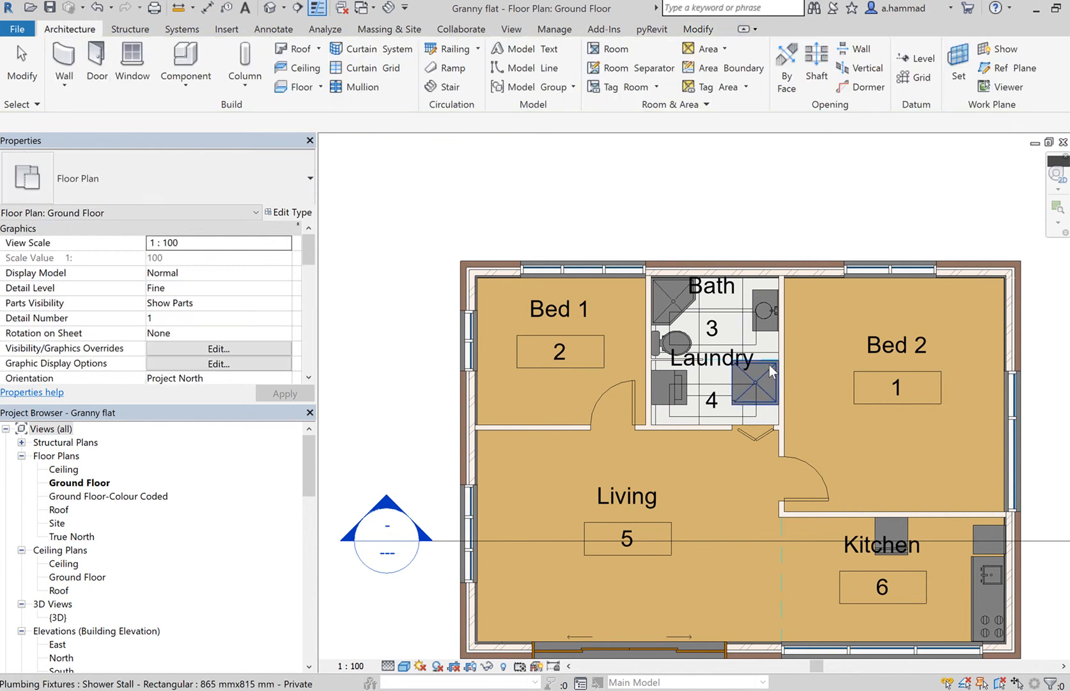
left_click(752, 382)
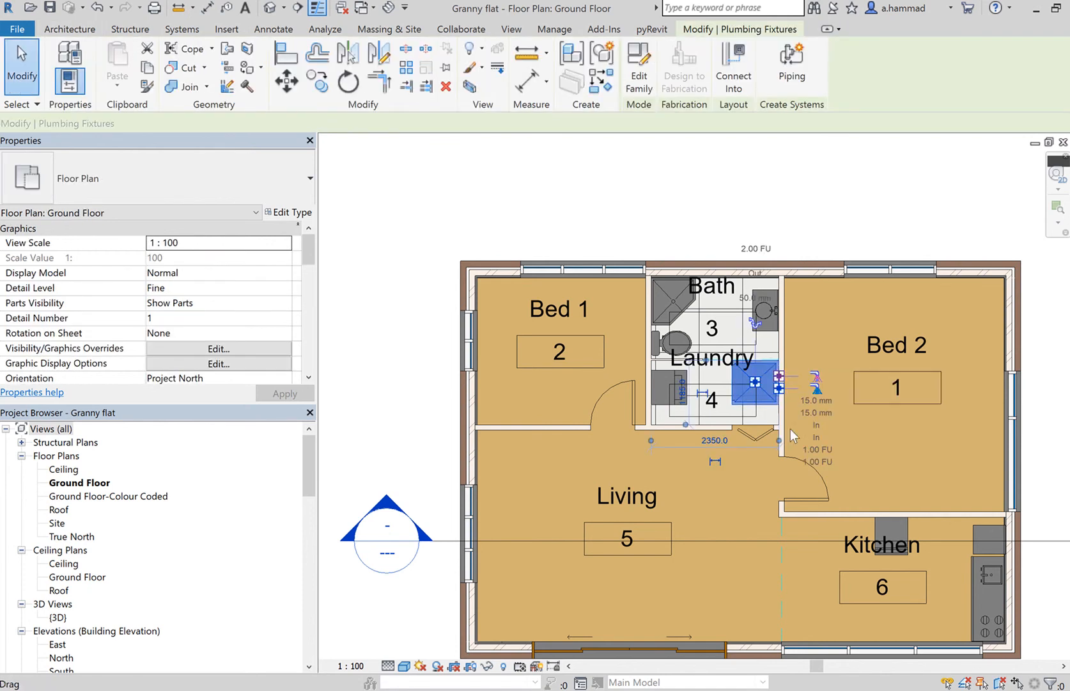
mouse_move(793, 387)
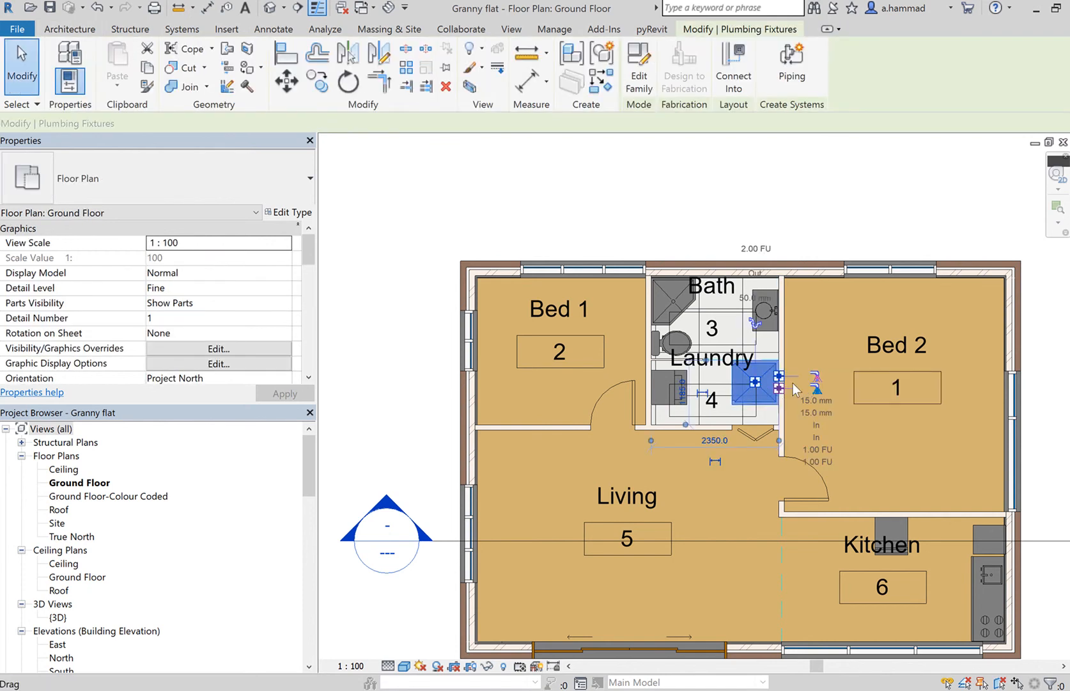
Step: Keep the shower stall in the laundry corner and start placing another fixture
left_click(754, 381)
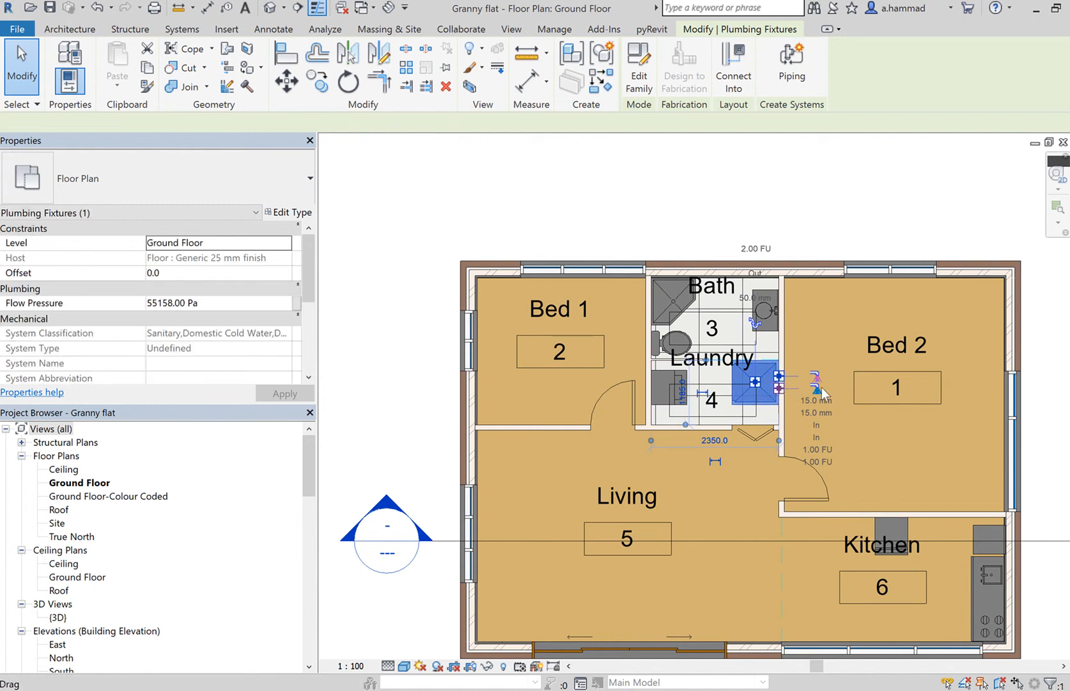
left_click(752, 382)
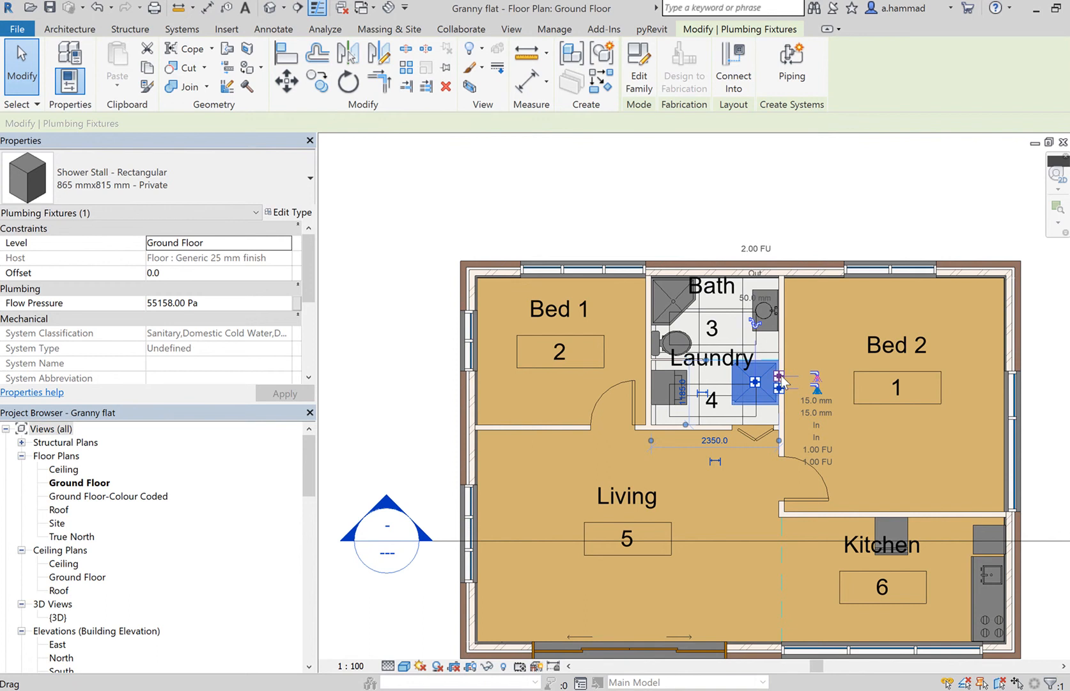
mouse_move(791, 408)
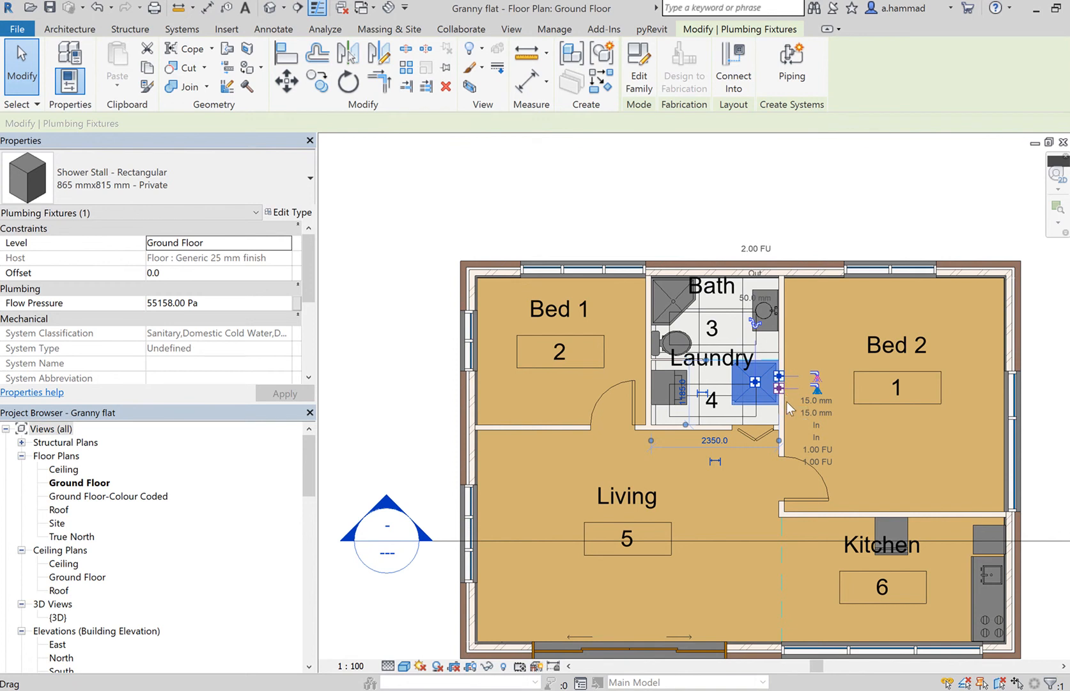
mouse_move(825, 390)
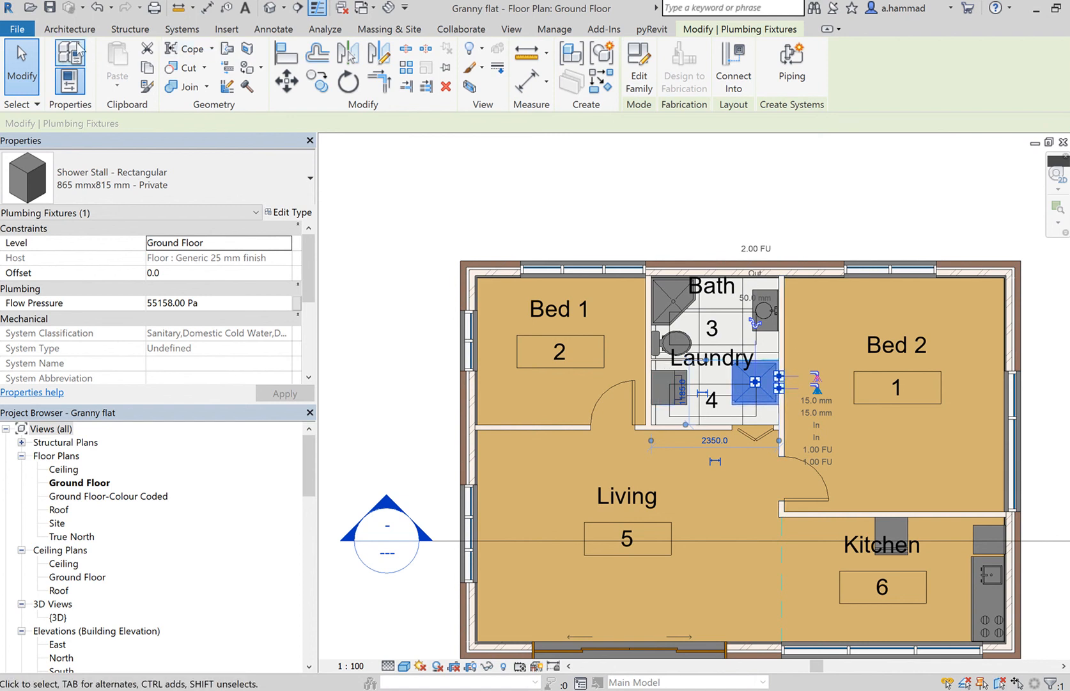
left_click(69, 28)
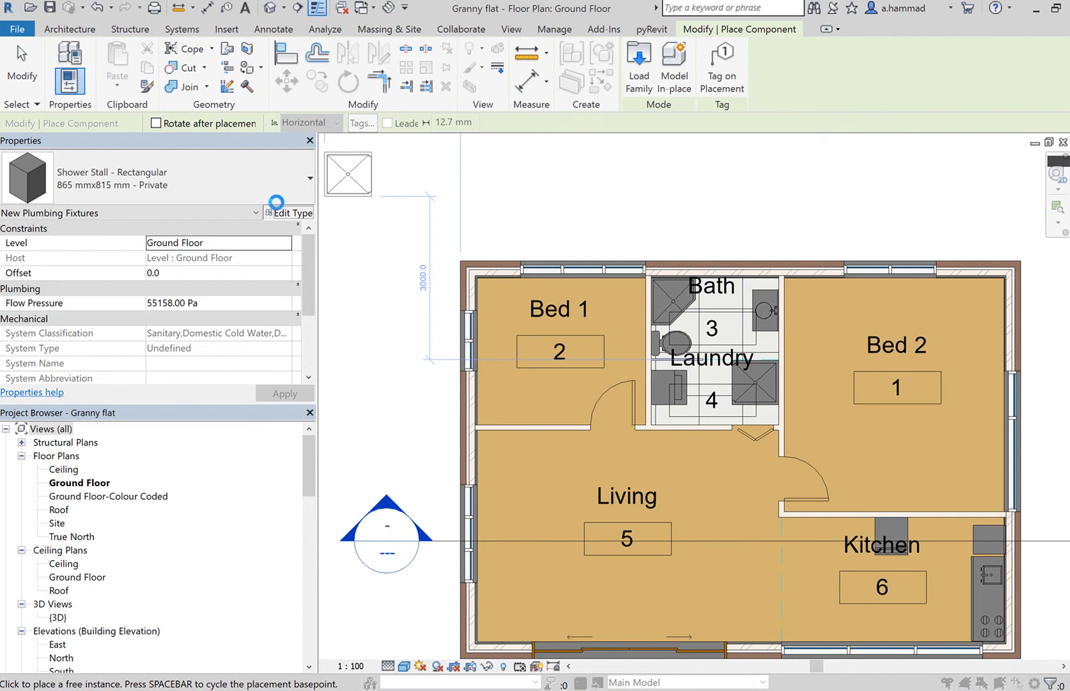
Step: Load Table-Dining Oval from Furniture > Tables and confirm it as the component to place
left_click(293, 212)
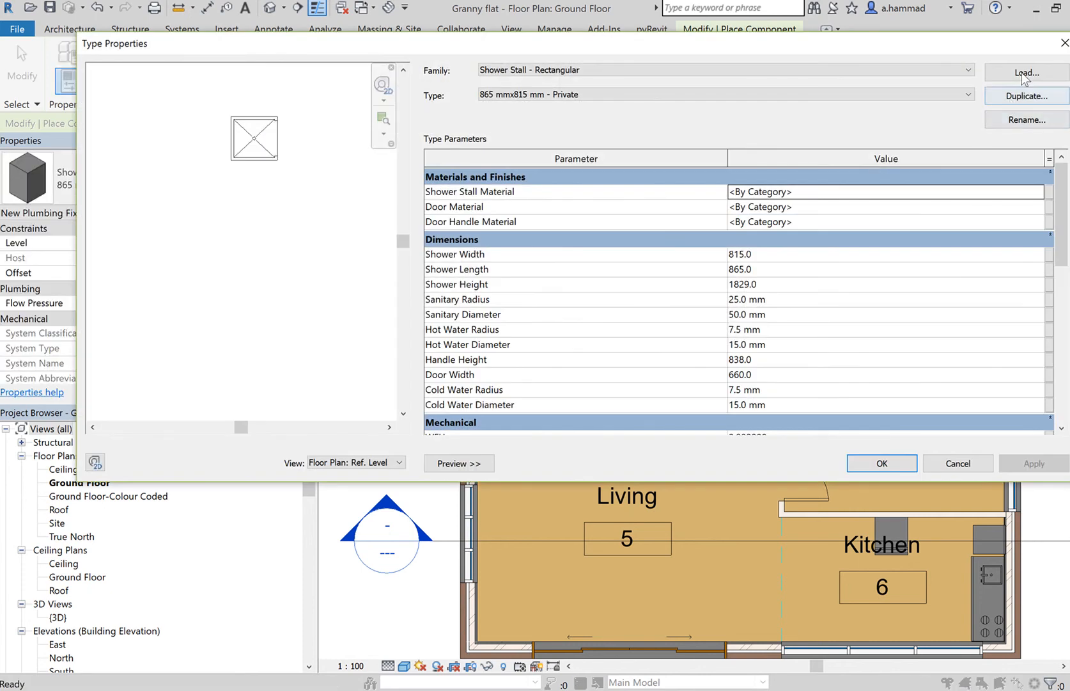
left_click(1026, 71)
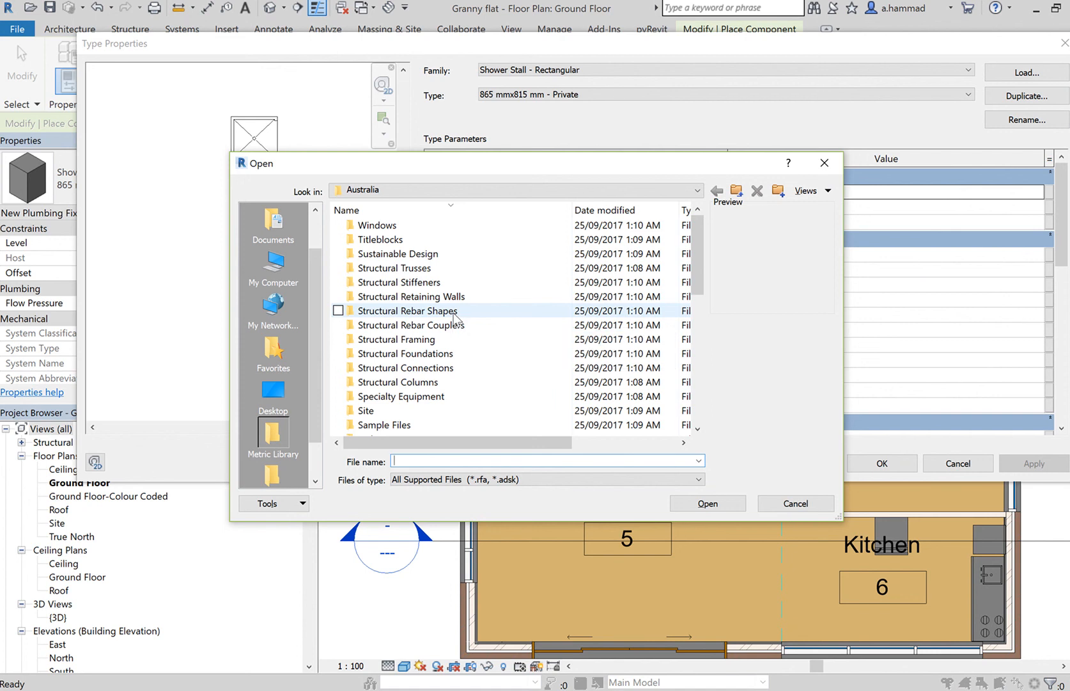
scroll("down", 3)
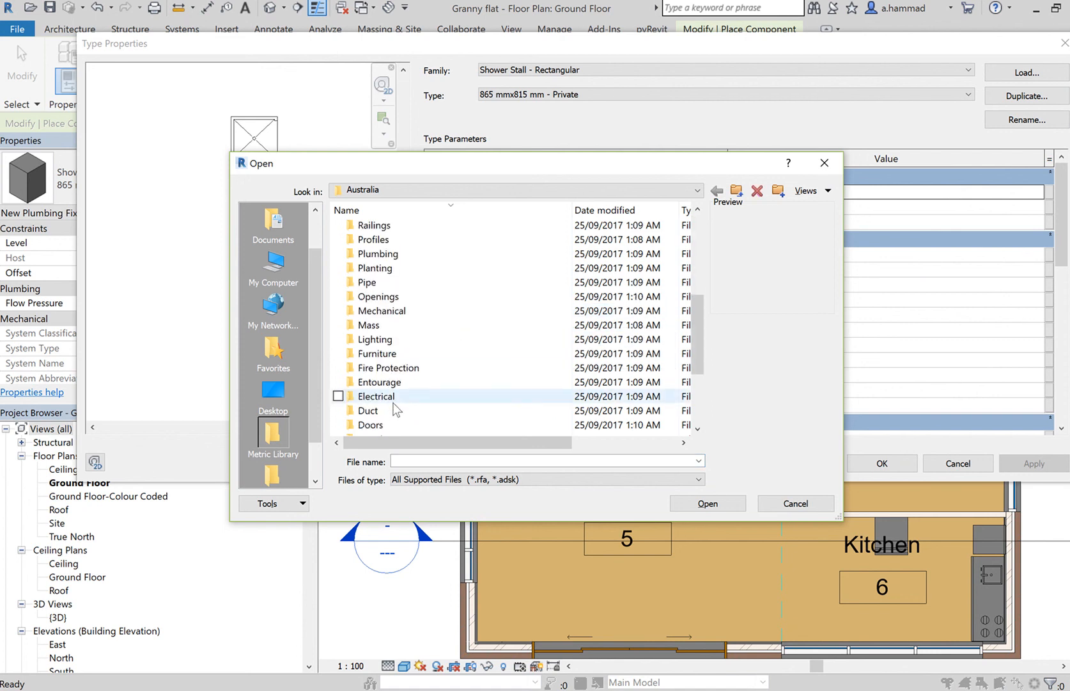
double_click(377, 353)
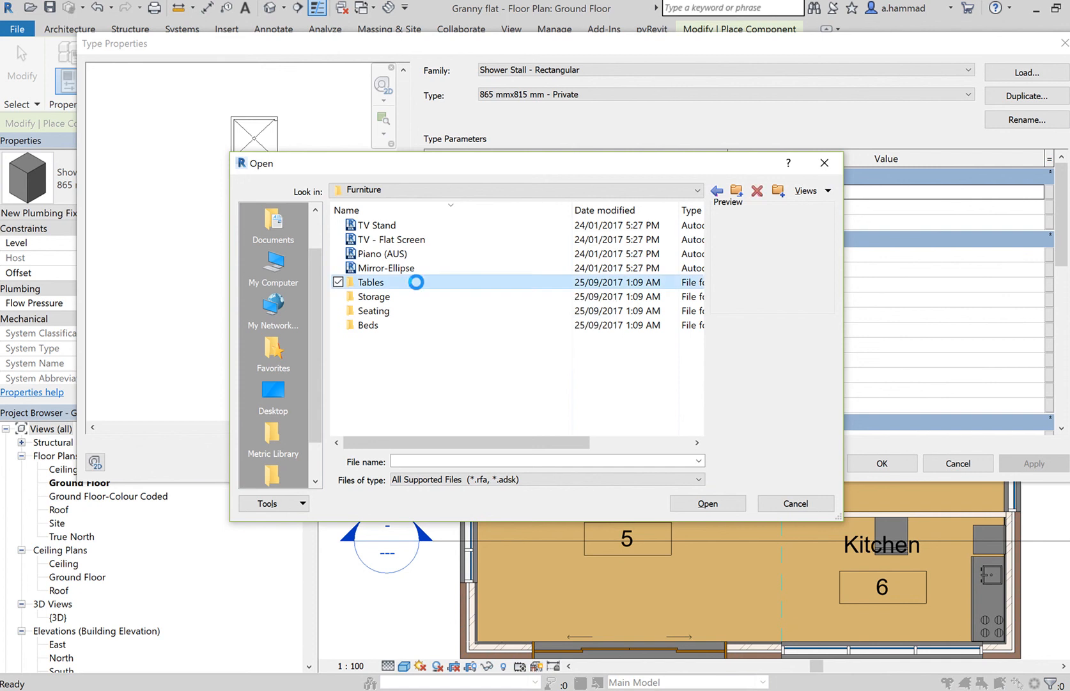
double_click(371, 282)
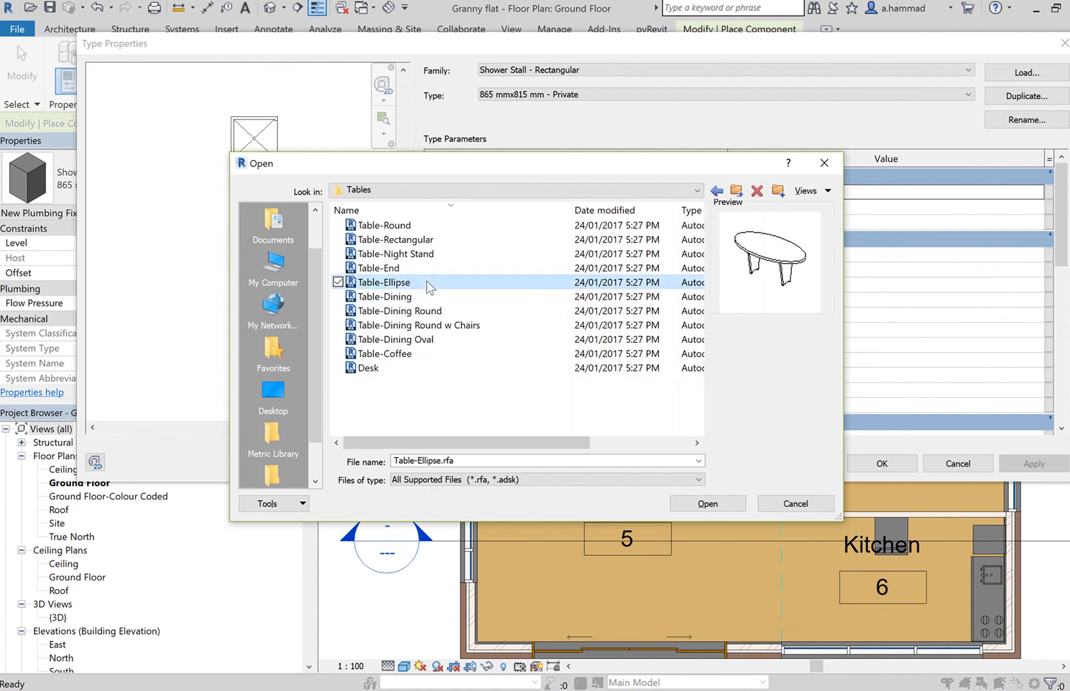
left_click(395, 240)
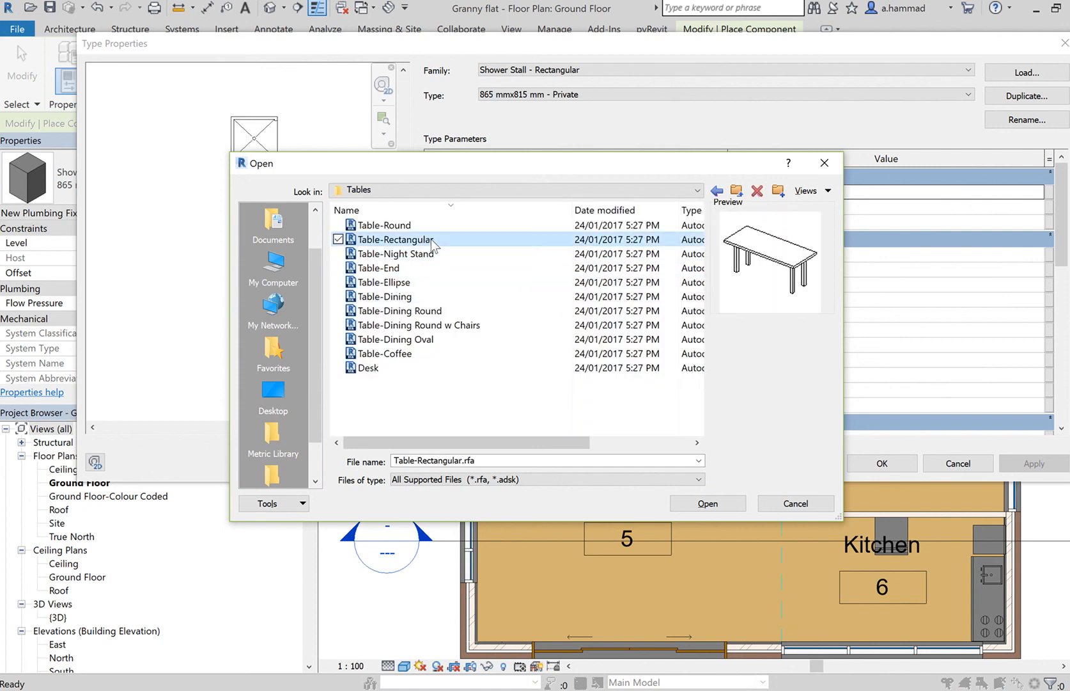
left_click(394, 339)
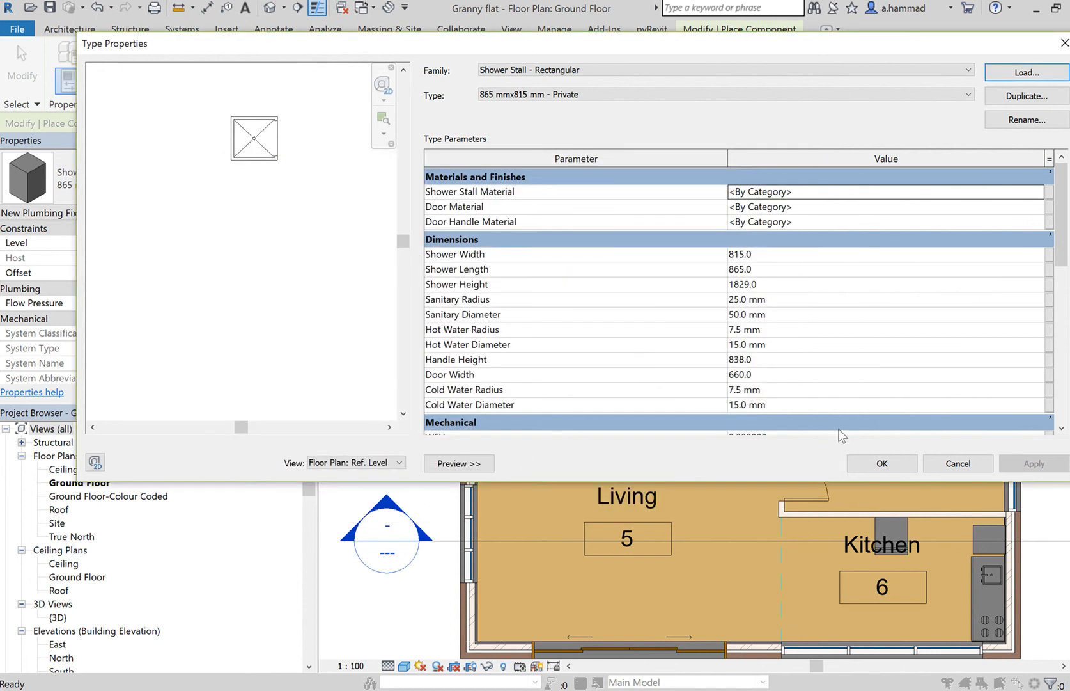
left_click(881, 463)
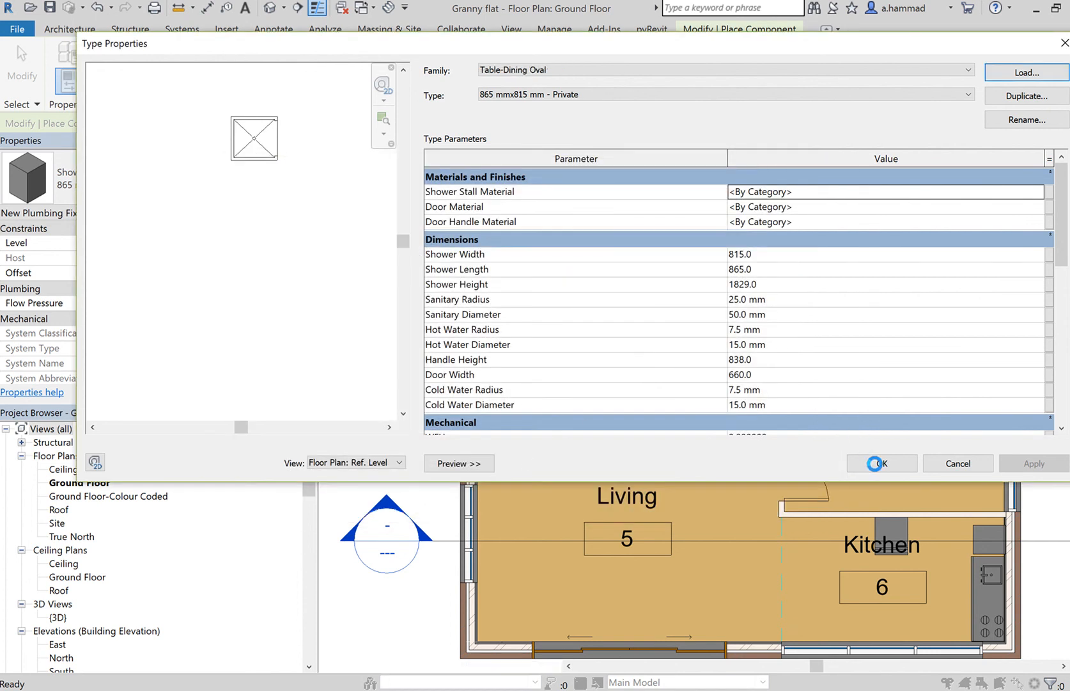
left_click(880, 463)
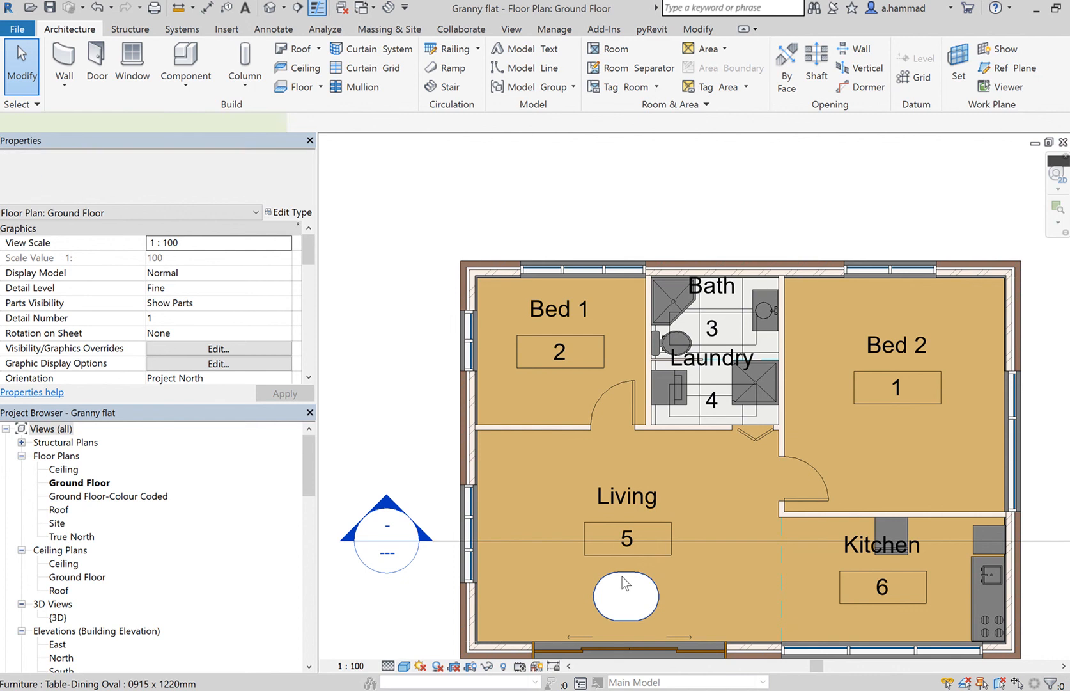
Step: Select the placed oval dining table and show its 1220 × 915 mm type dimensions
left_click(626, 598)
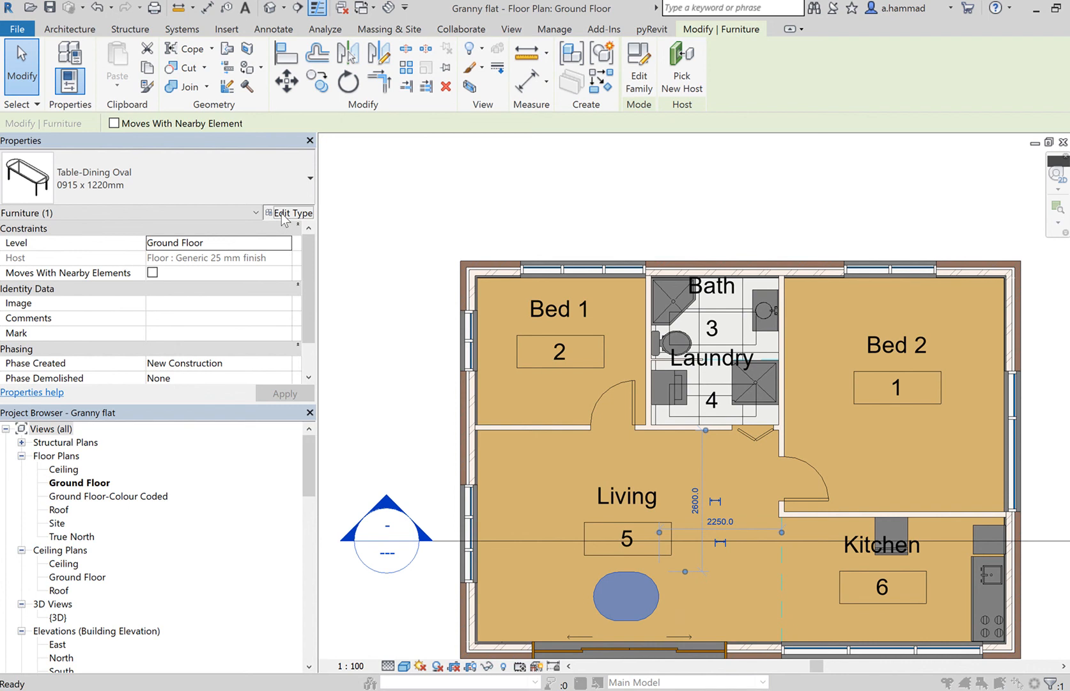
left_click(292, 213)
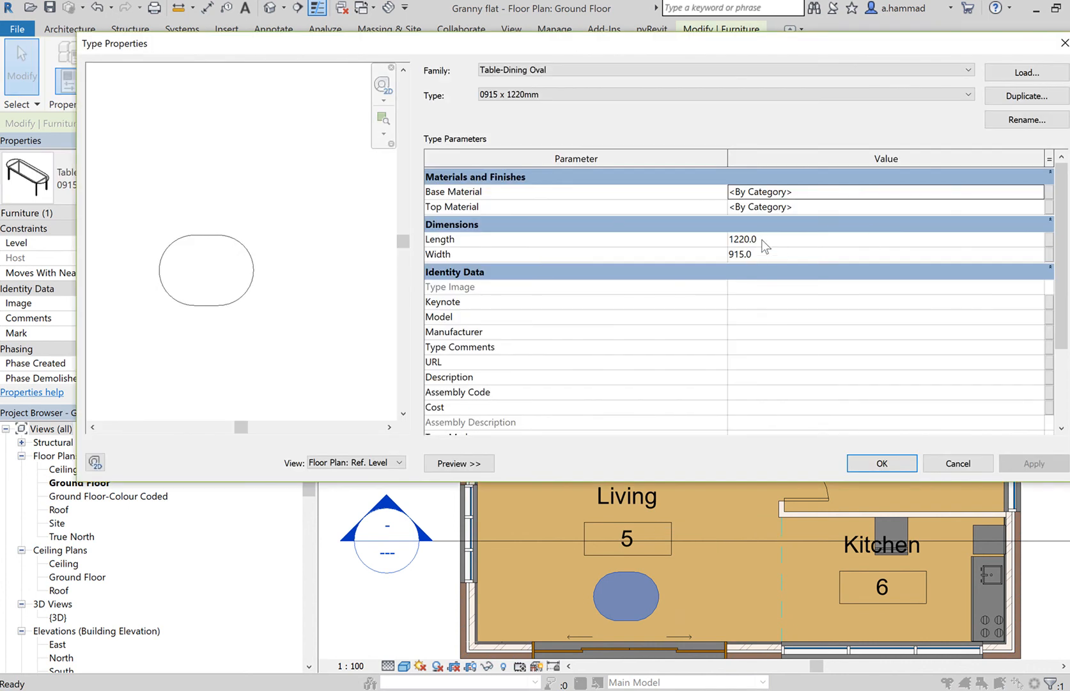